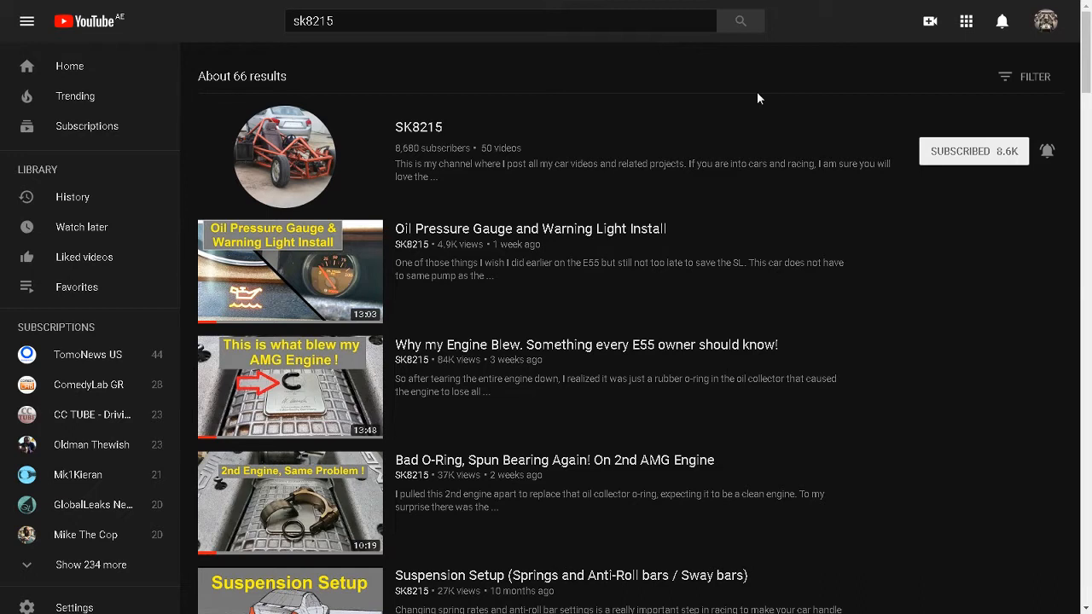
pyautogui.moveTo(1087, 43)
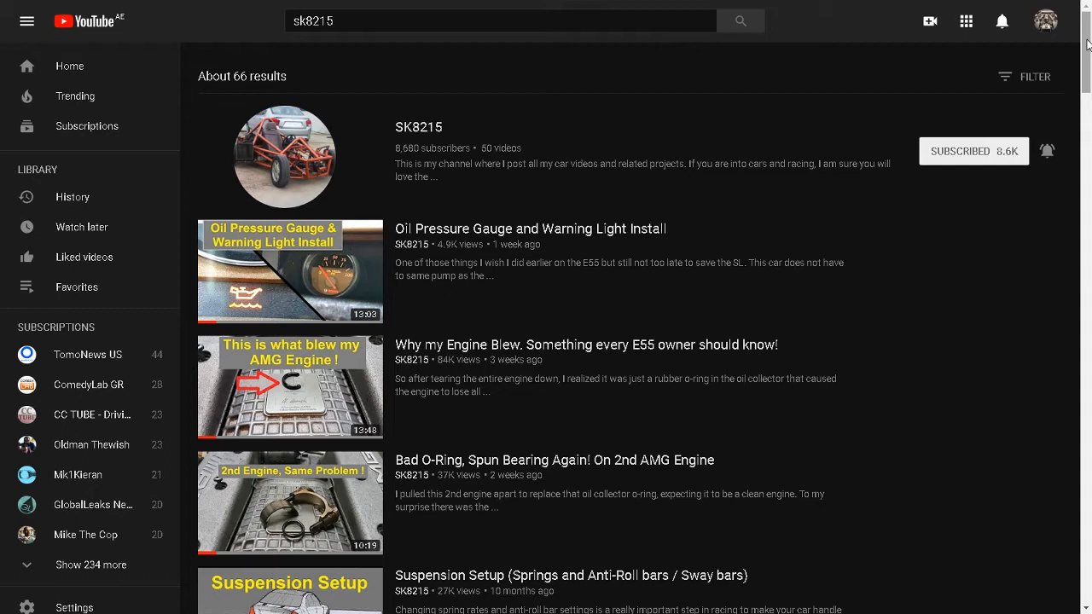
pyautogui.moveTo(577, 253)
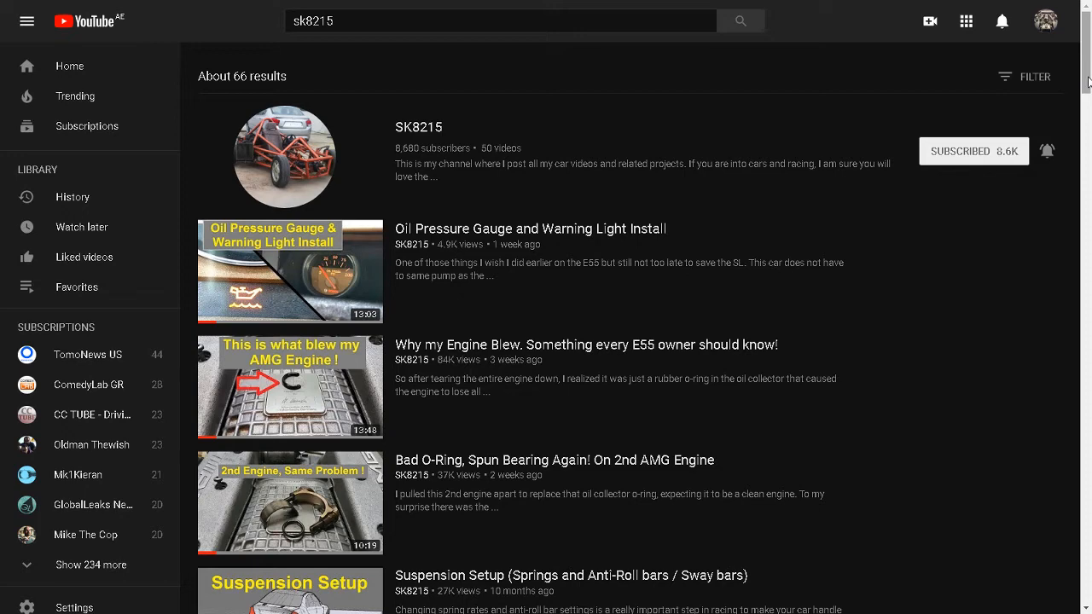
pyautogui.scroll(-3)
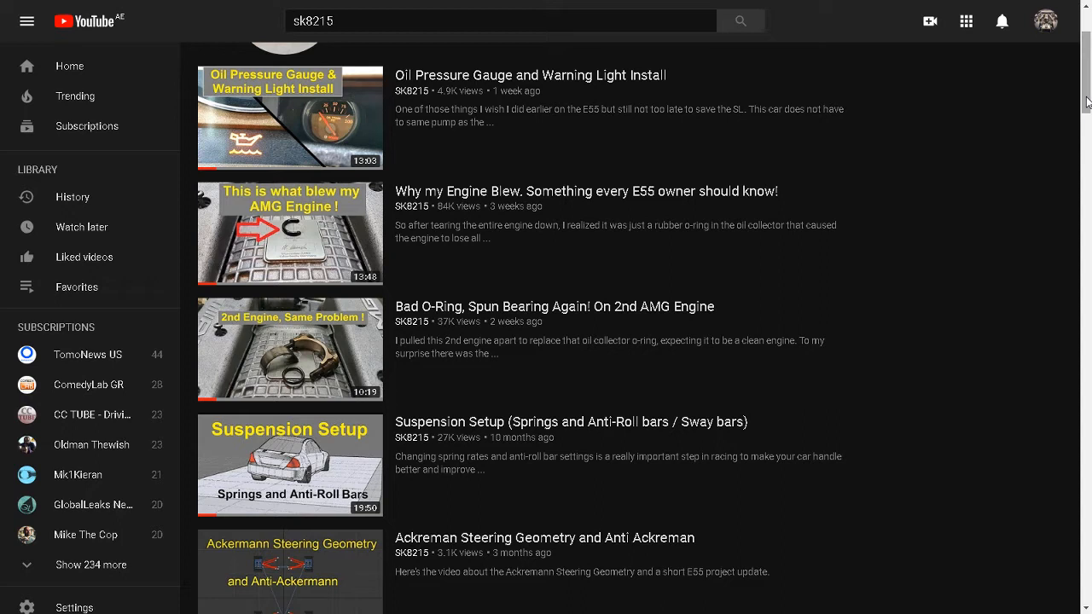
pyautogui.moveTo(624, 215)
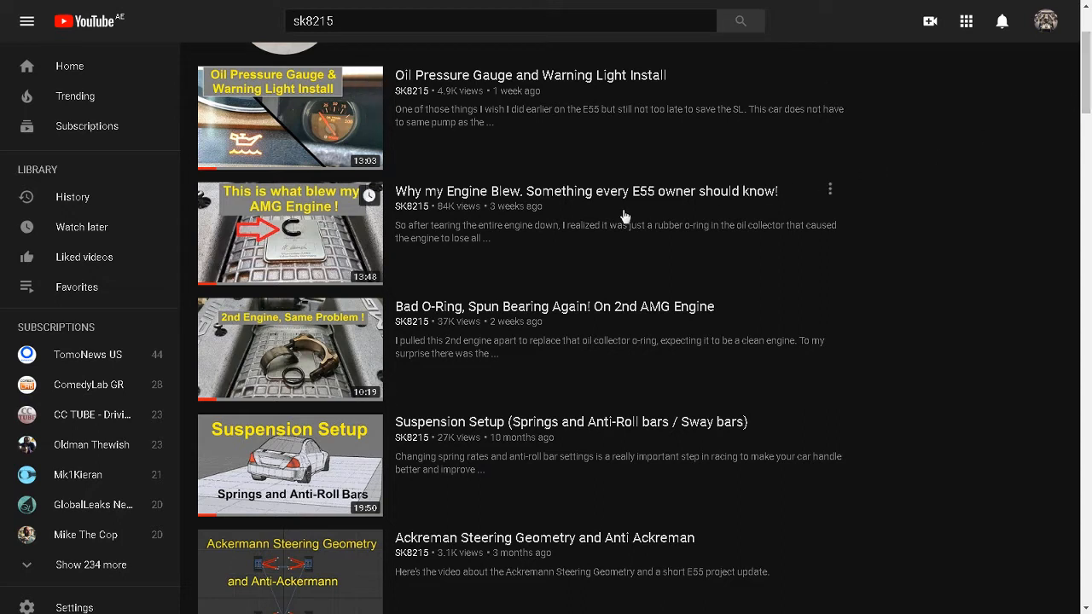
pyautogui.moveTo(522, 268)
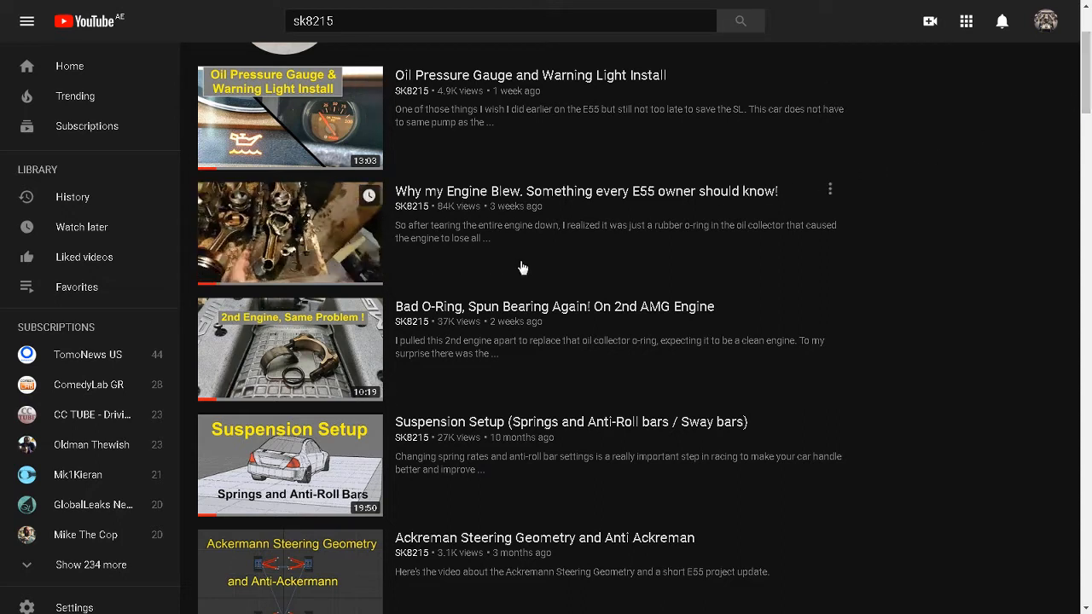
pyautogui.moveTo(290, 232)
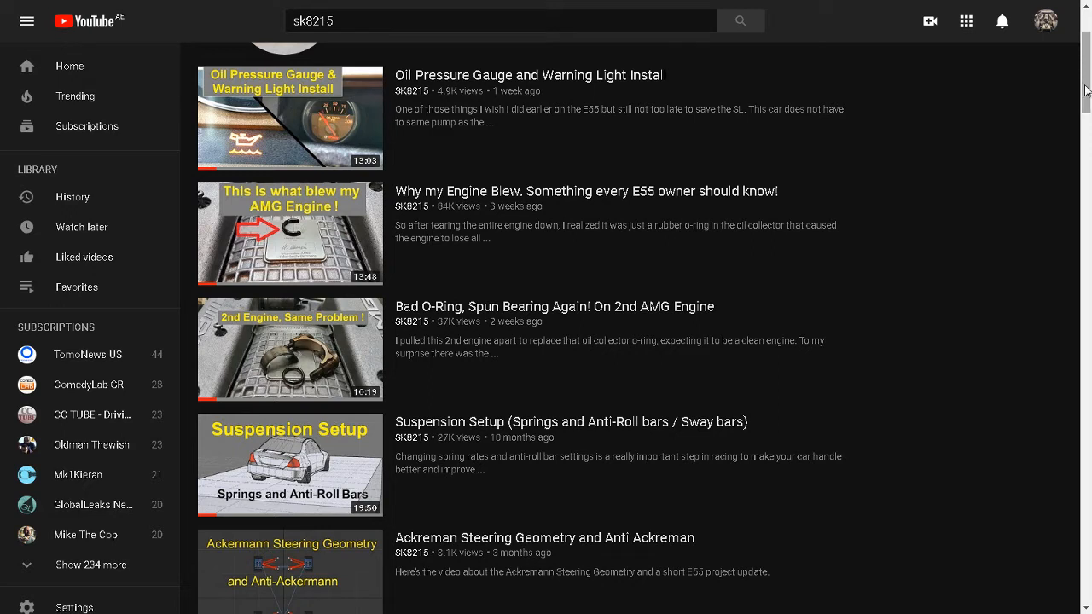
pyautogui.scroll(-3)
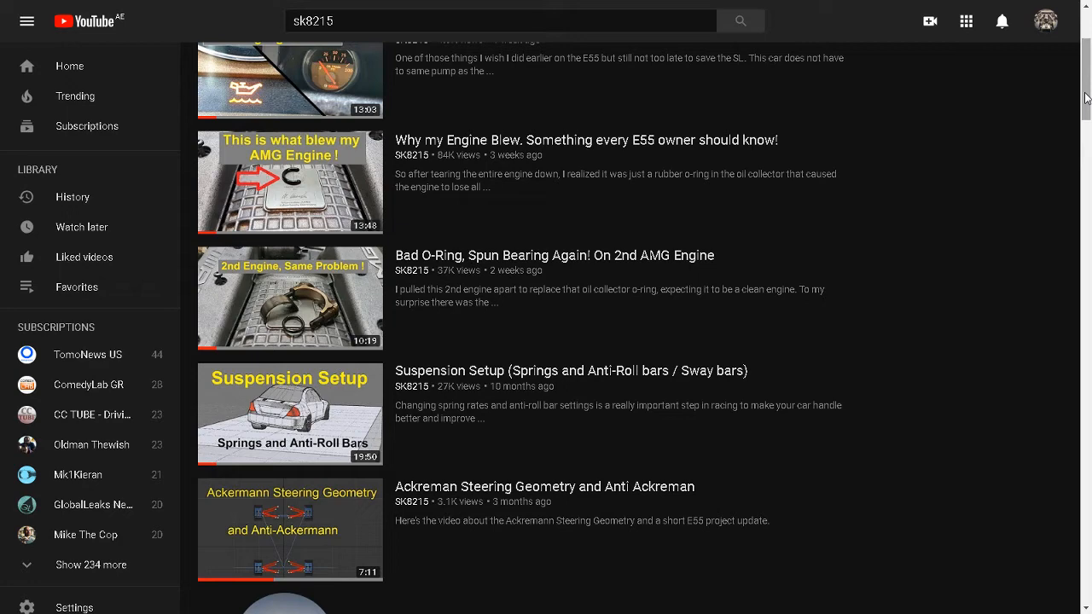
pyautogui.scroll(-3)
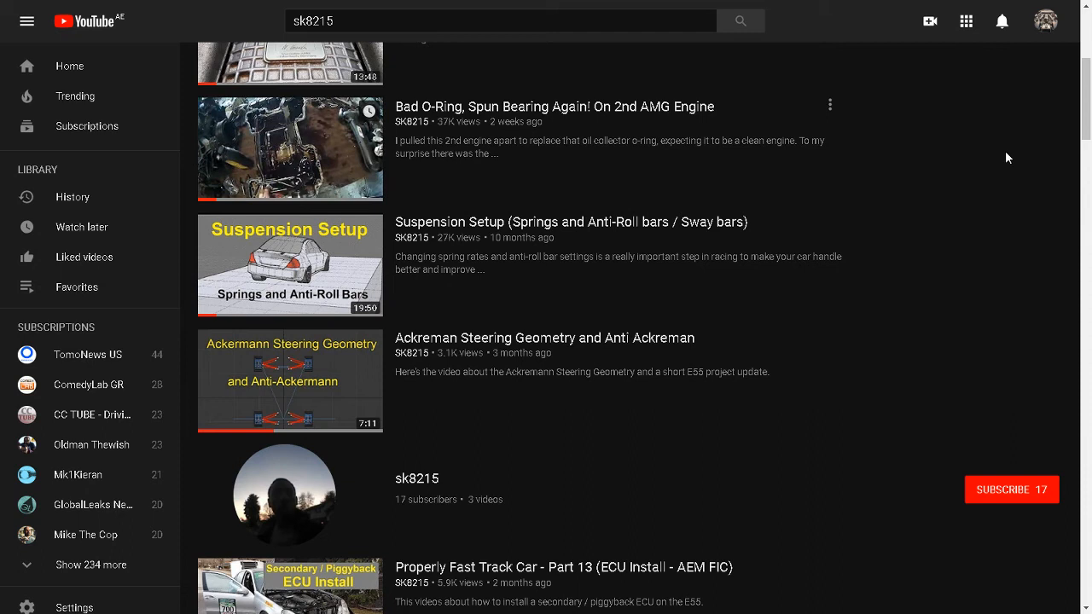
pyautogui.moveTo(290, 149)
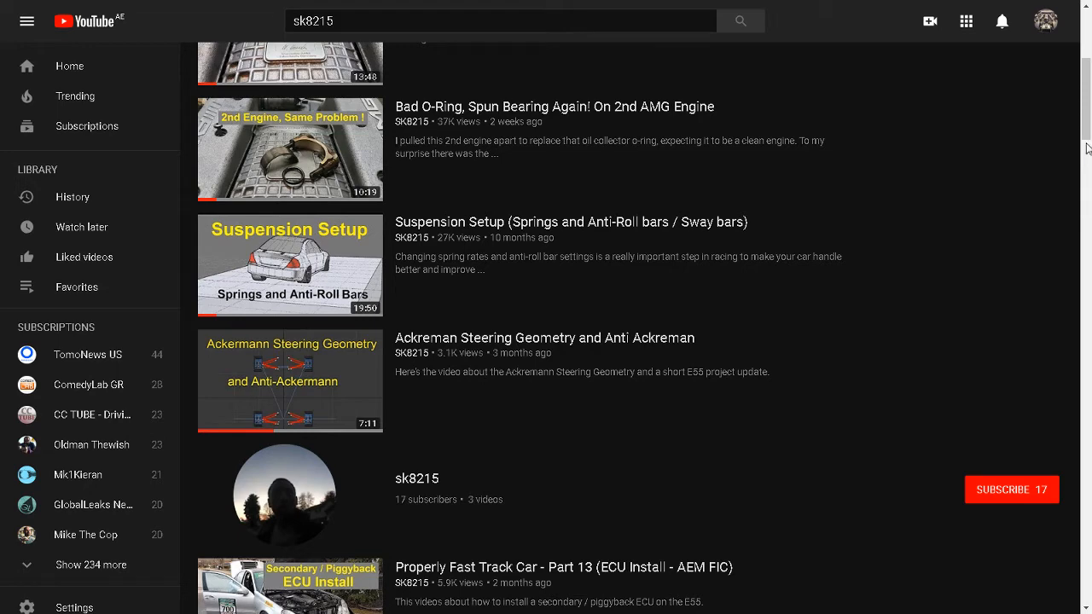
pyautogui.scroll(-3)
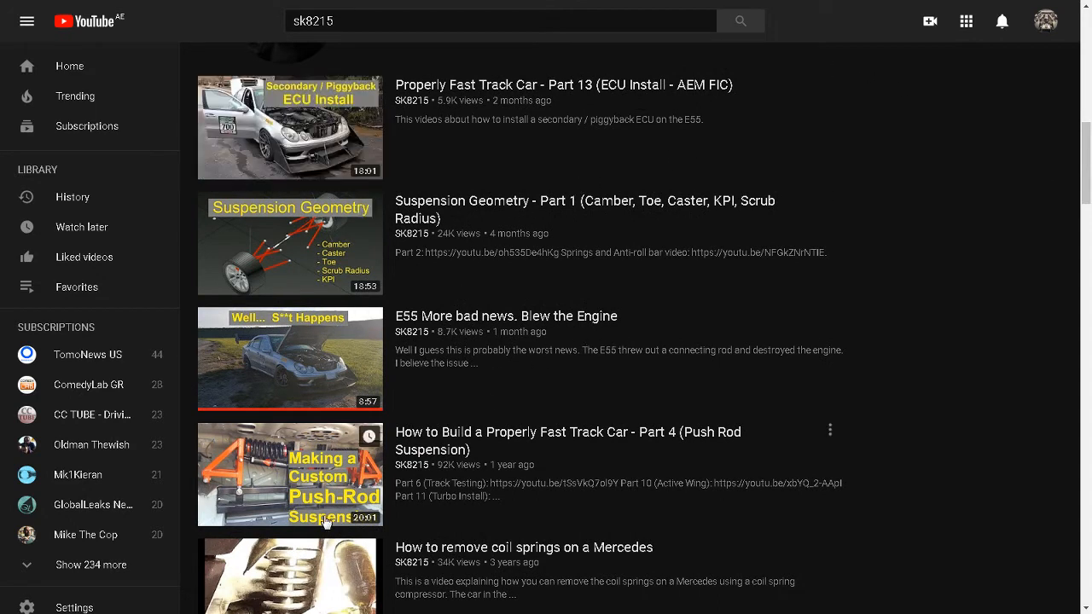
pyautogui.moveTo(811, 423)
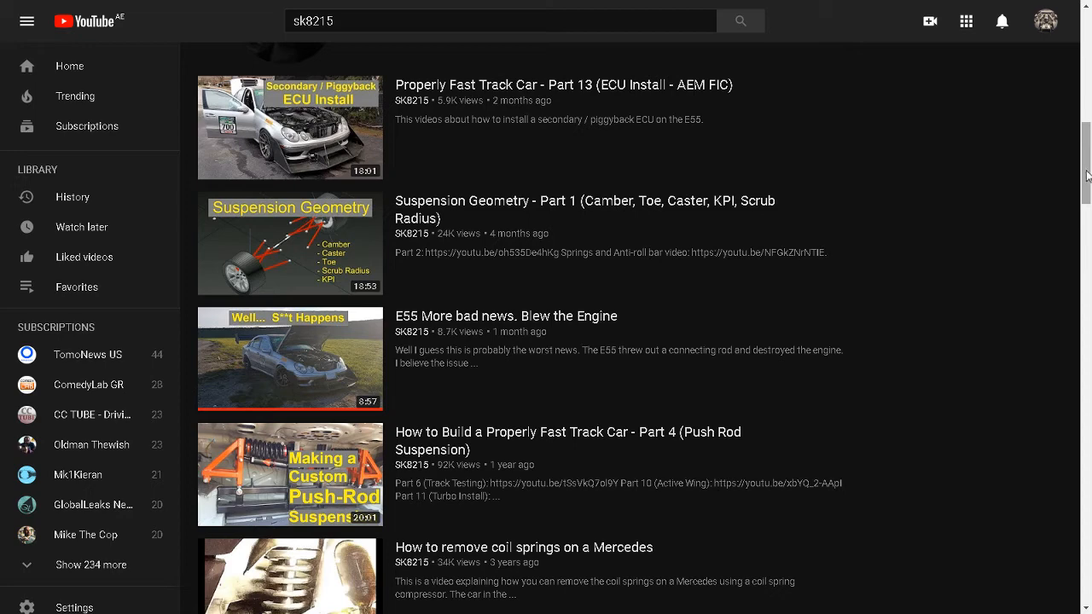
pyautogui.scroll(-3)
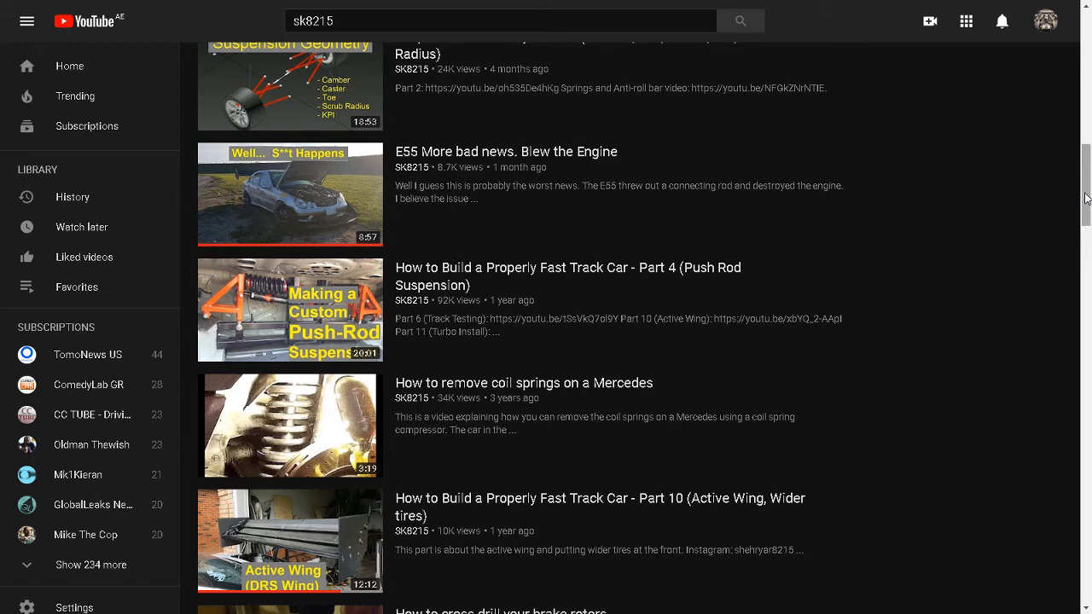
pyautogui.scroll(-3)
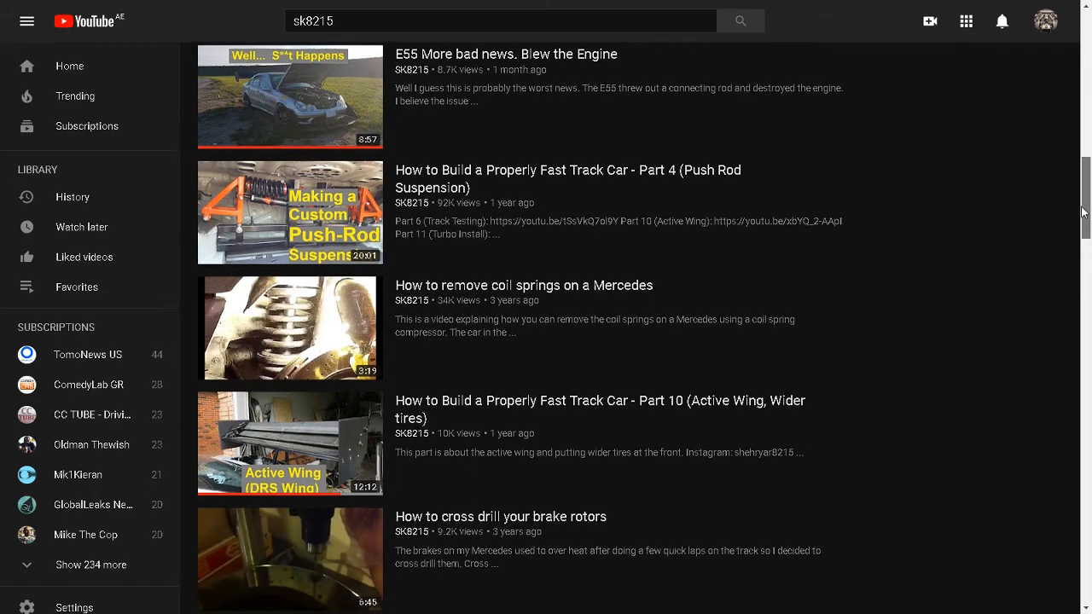
pyautogui.scroll(-3)
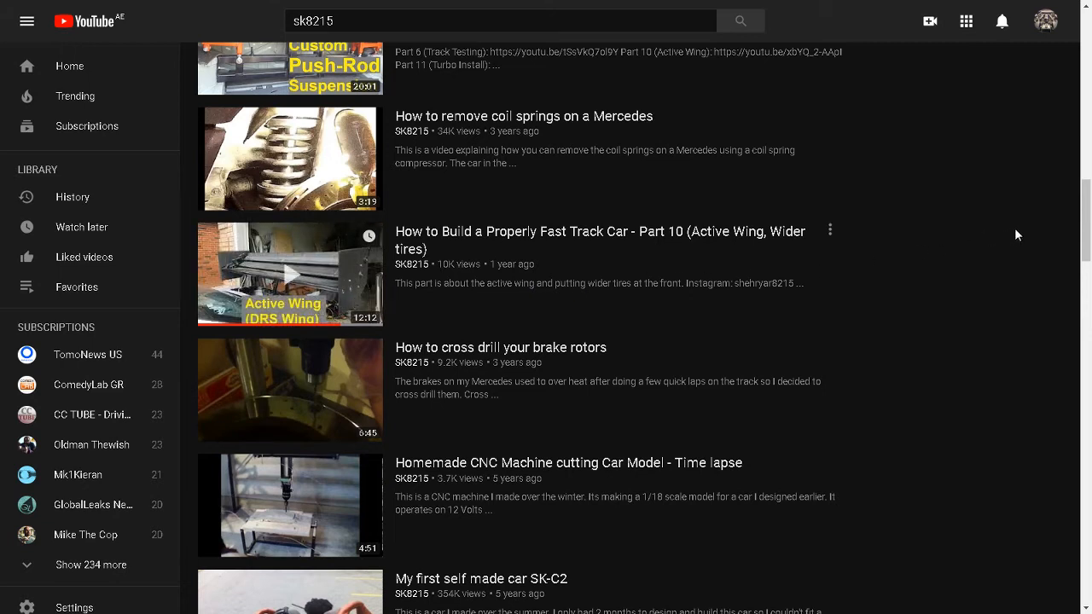
pyautogui.moveTo(930, 244)
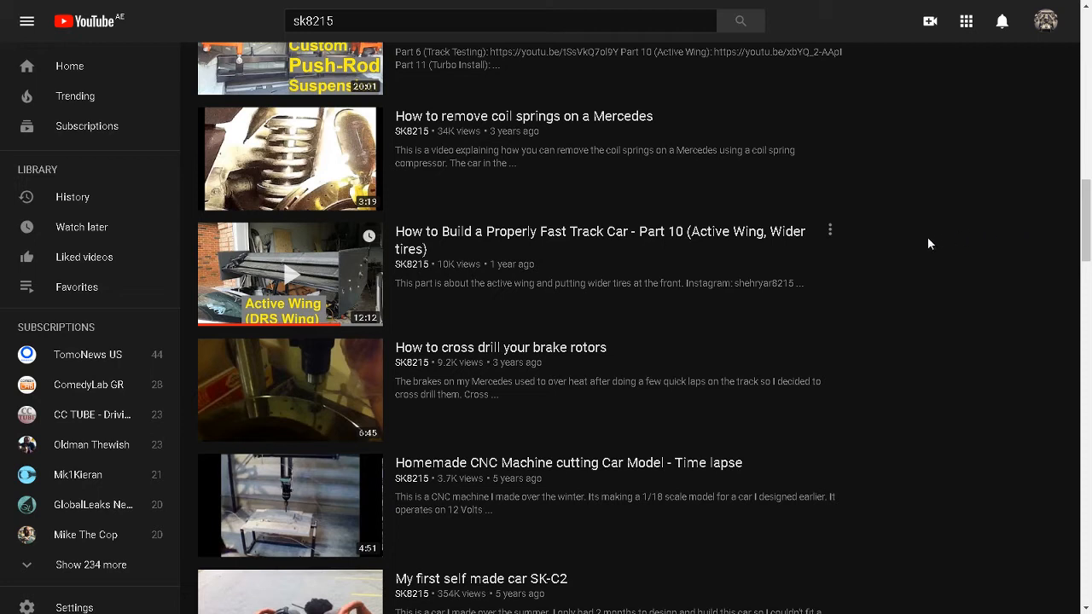
pyautogui.moveTo(920, 246)
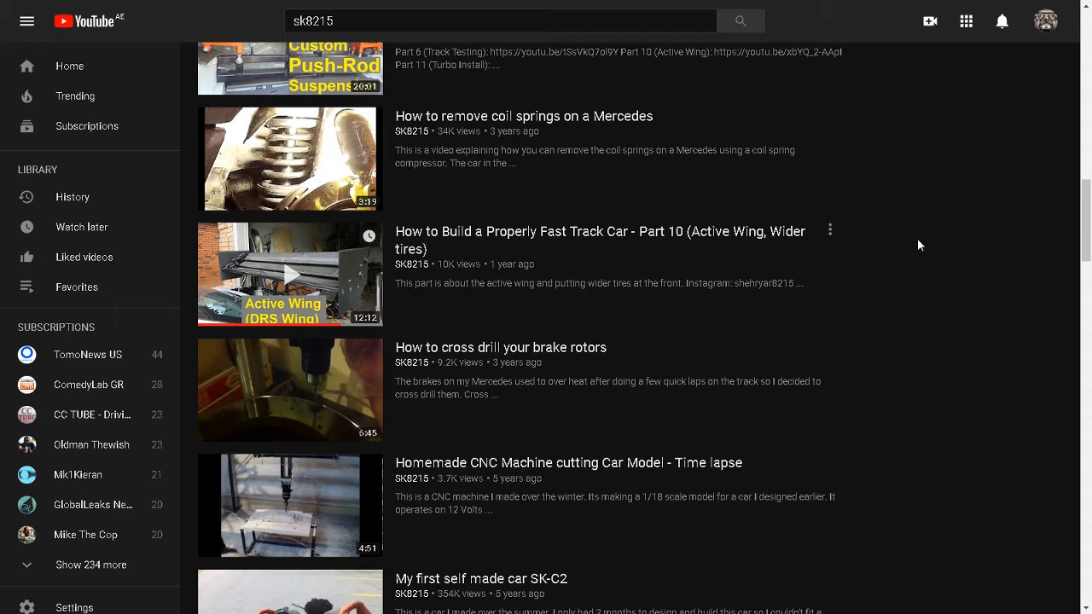
pyautogui.moveTo(1075, 183)
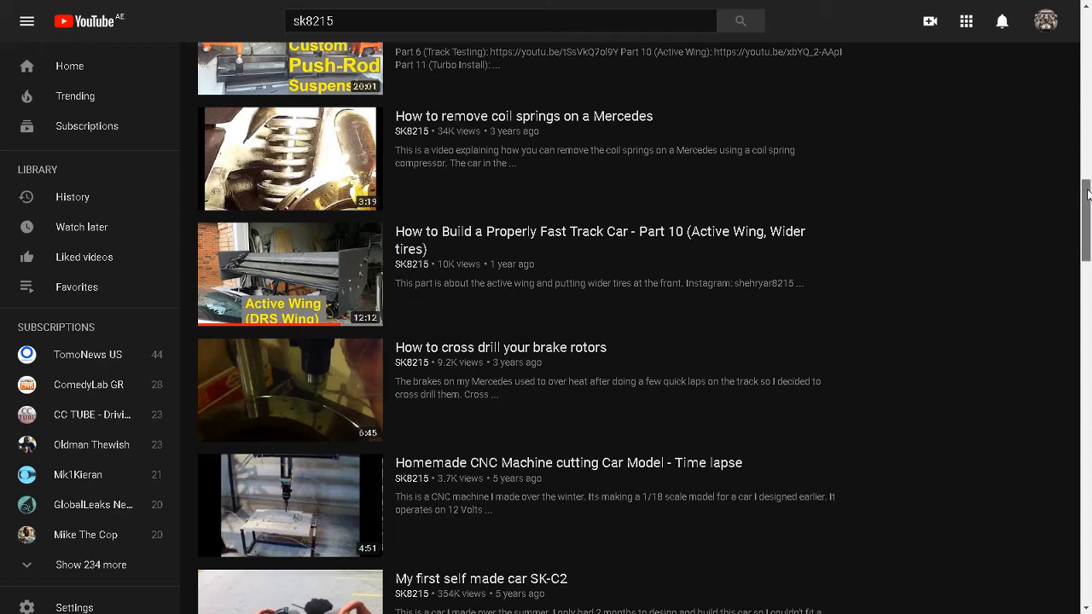
pyautogui.scroll(-3)
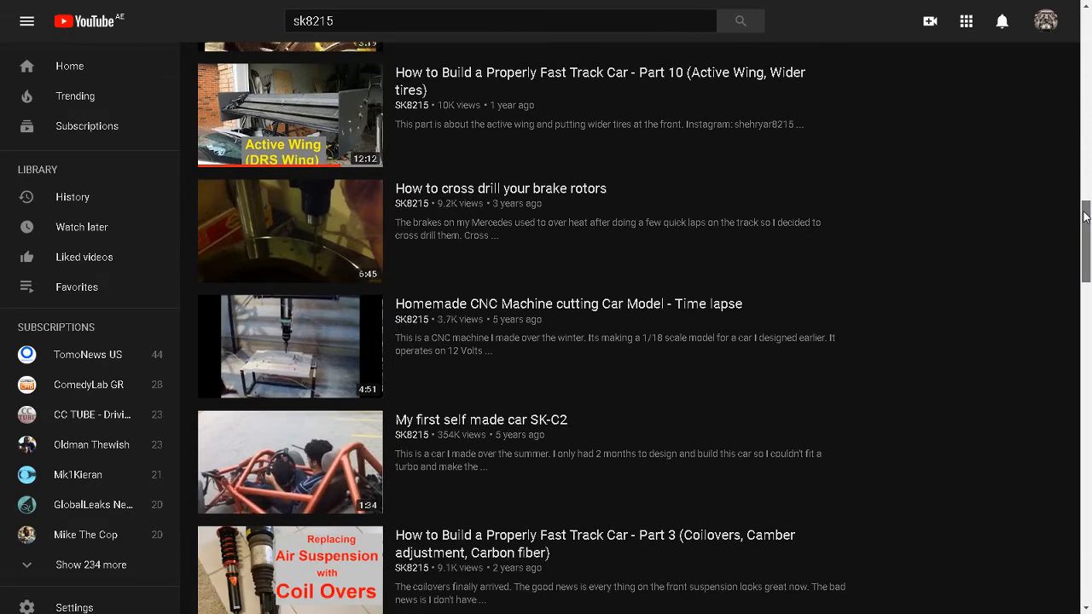
pyautogui.scroll(-3)
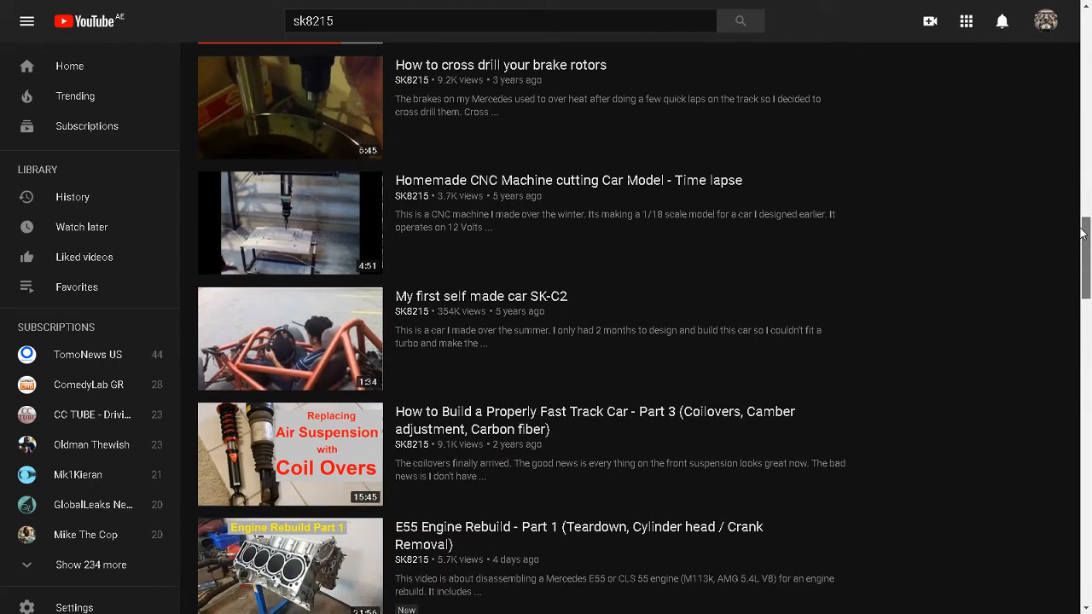
pyautogui.scroll(-3)
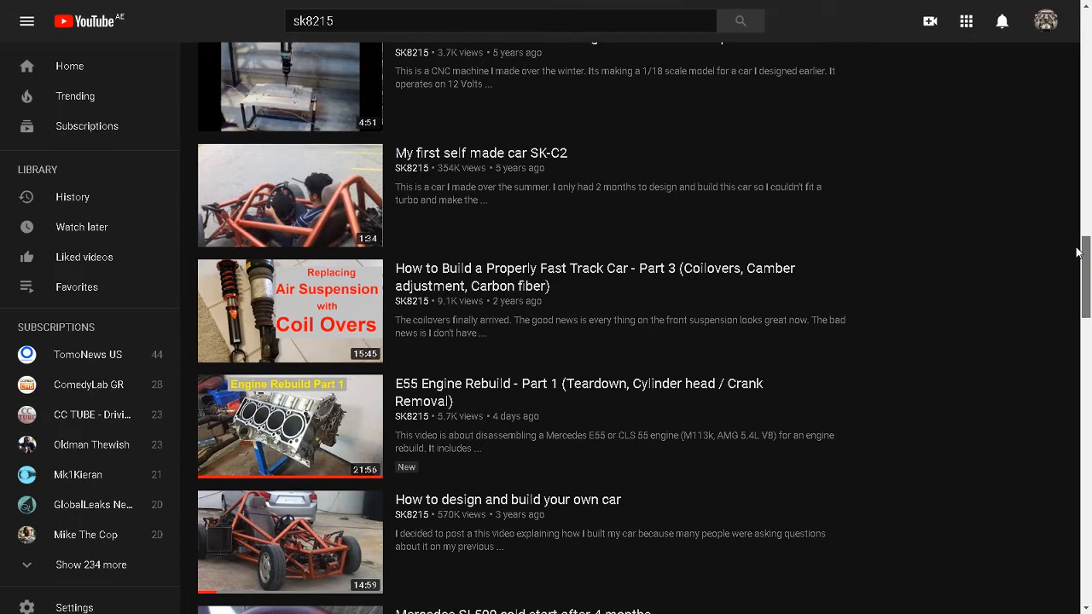
pyautogui.scroll(-3)
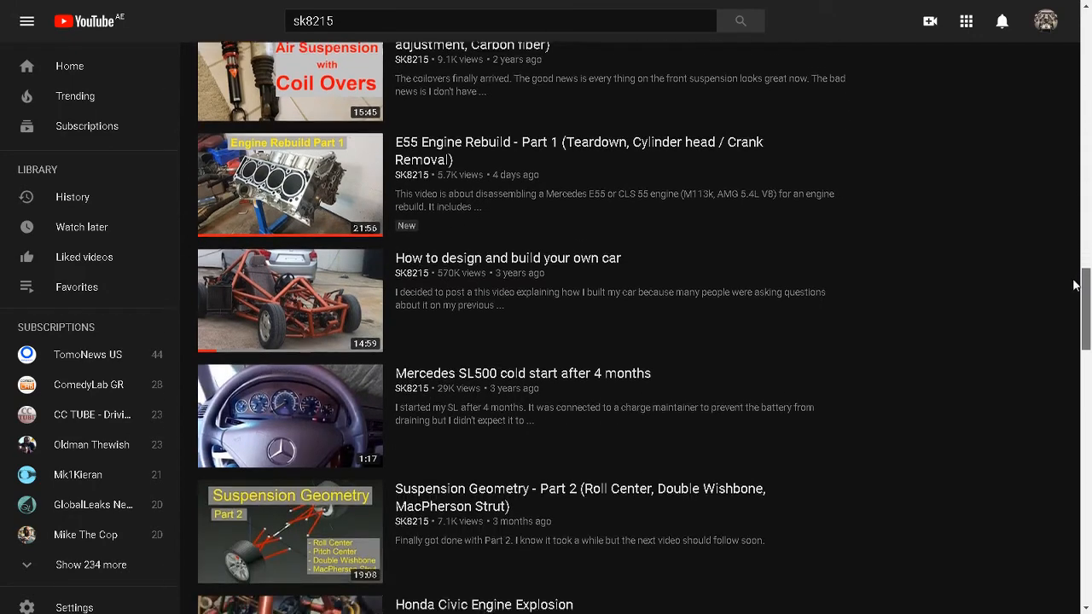
pyautogui.scroll(-3)
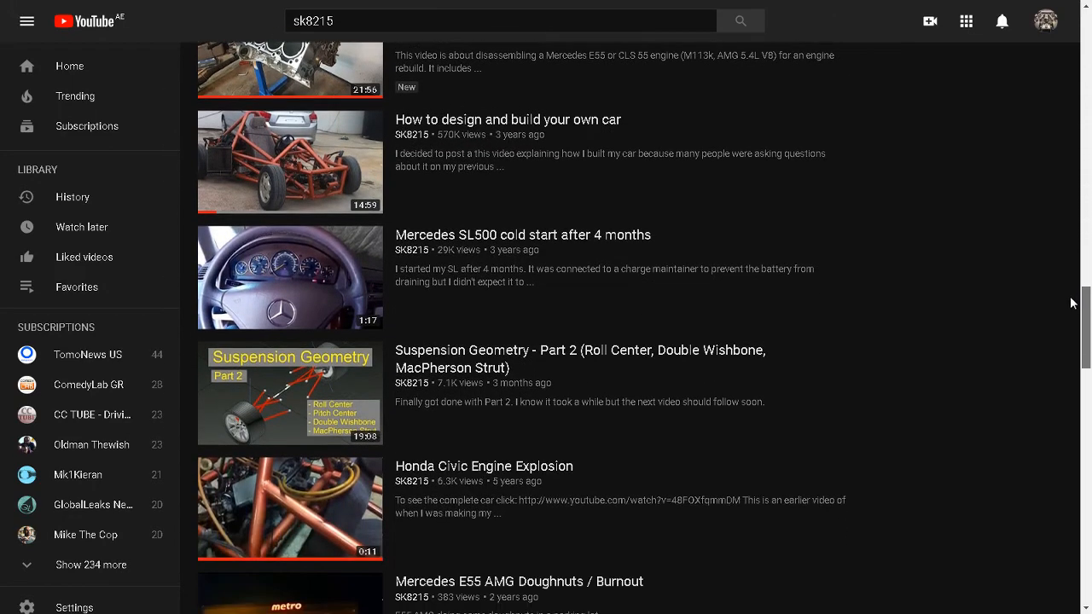
pyautogui.scroll(-3)
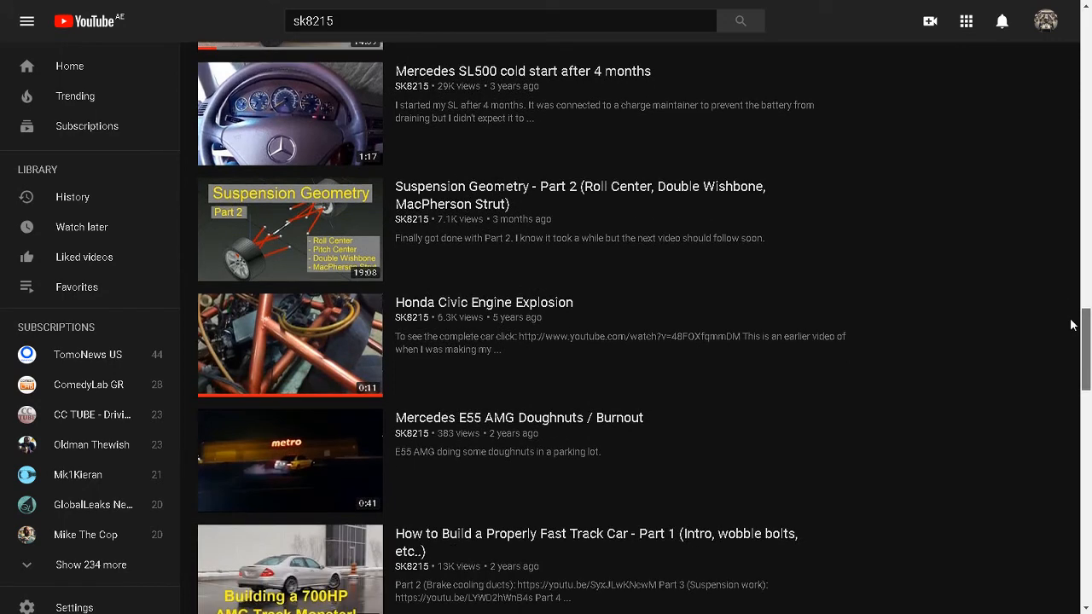
pyautogui.scroll(-3)
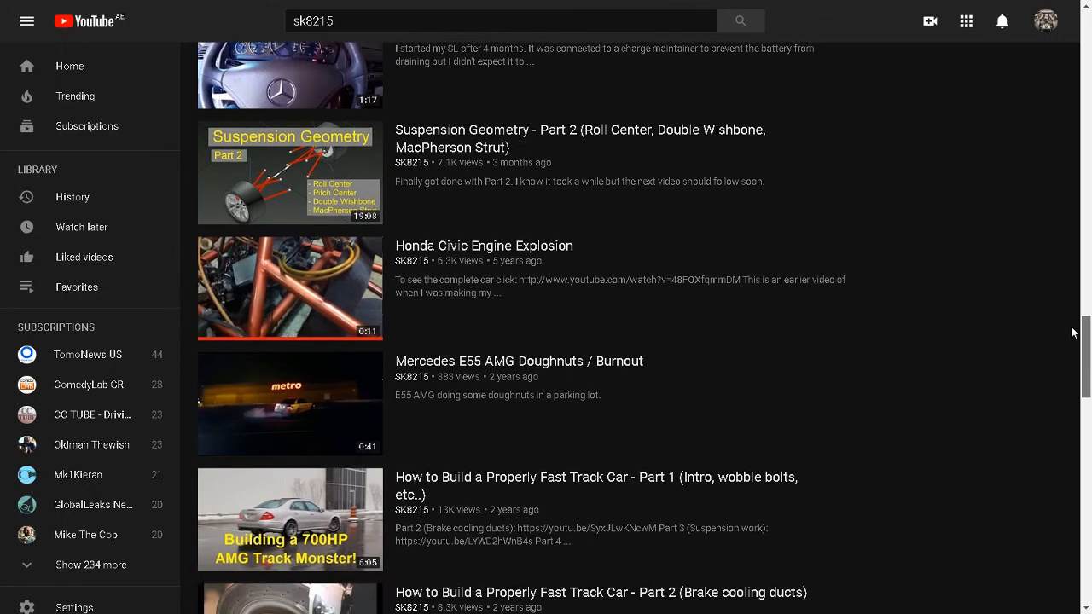
pyautogui.scroll(-3)
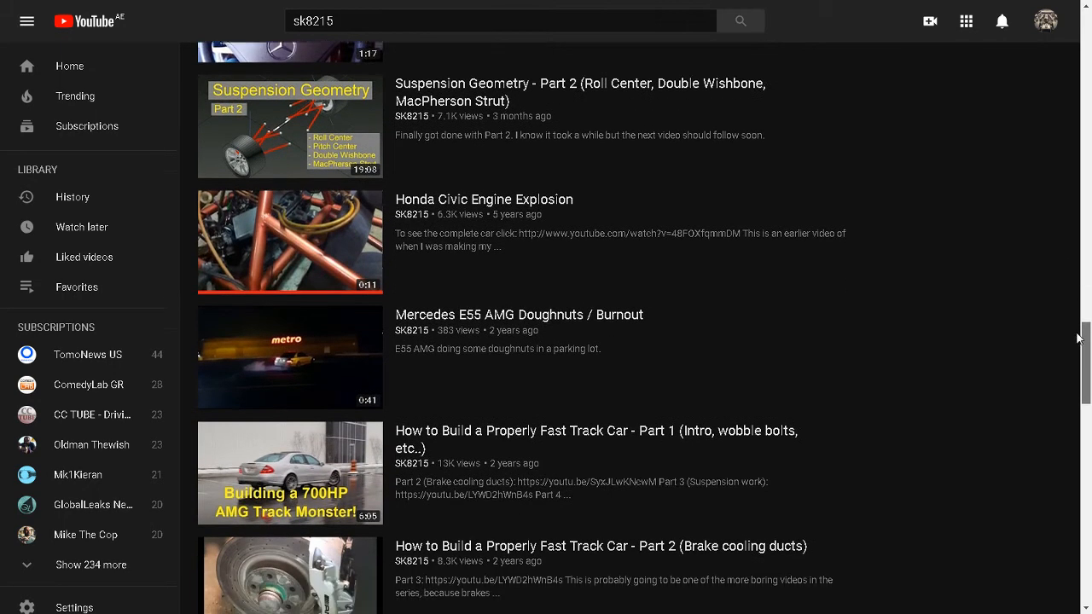
pyautogui.scroll(-3)
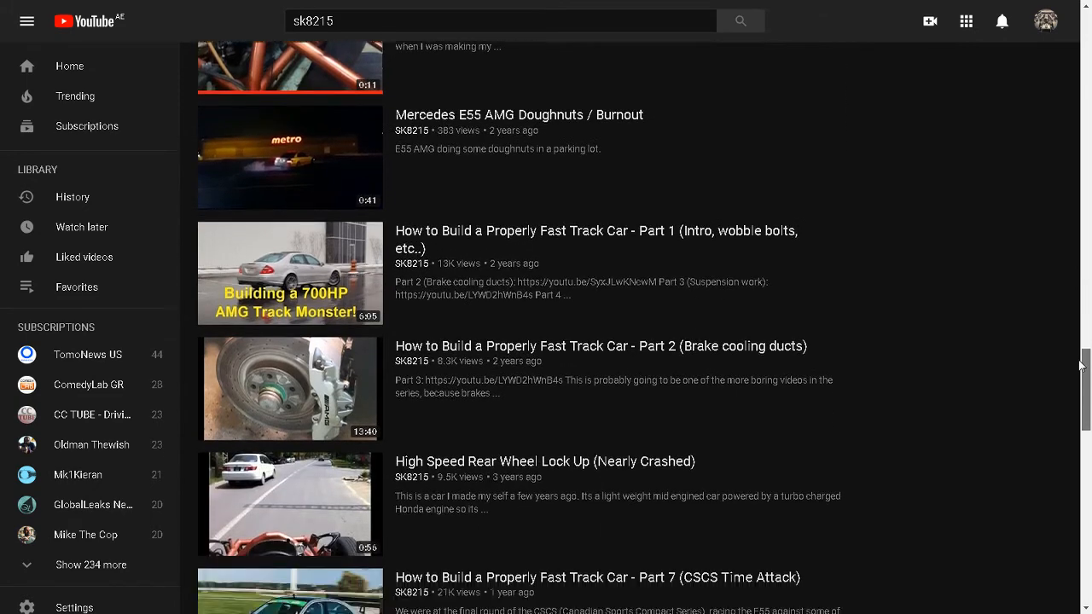
pyautogui.scroll(-3)
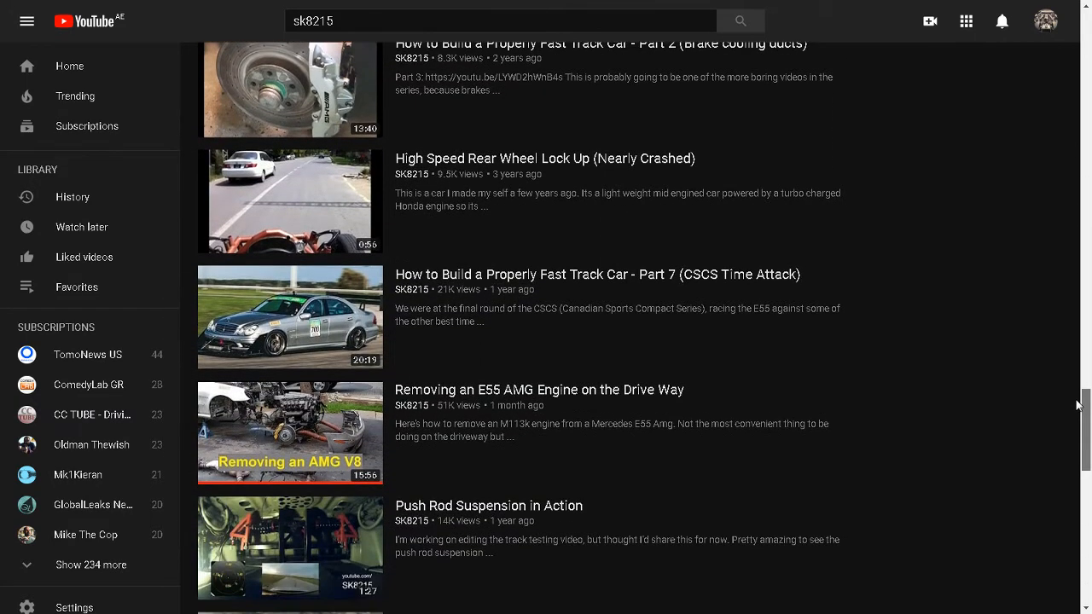
pyautogui.scroll(-3)
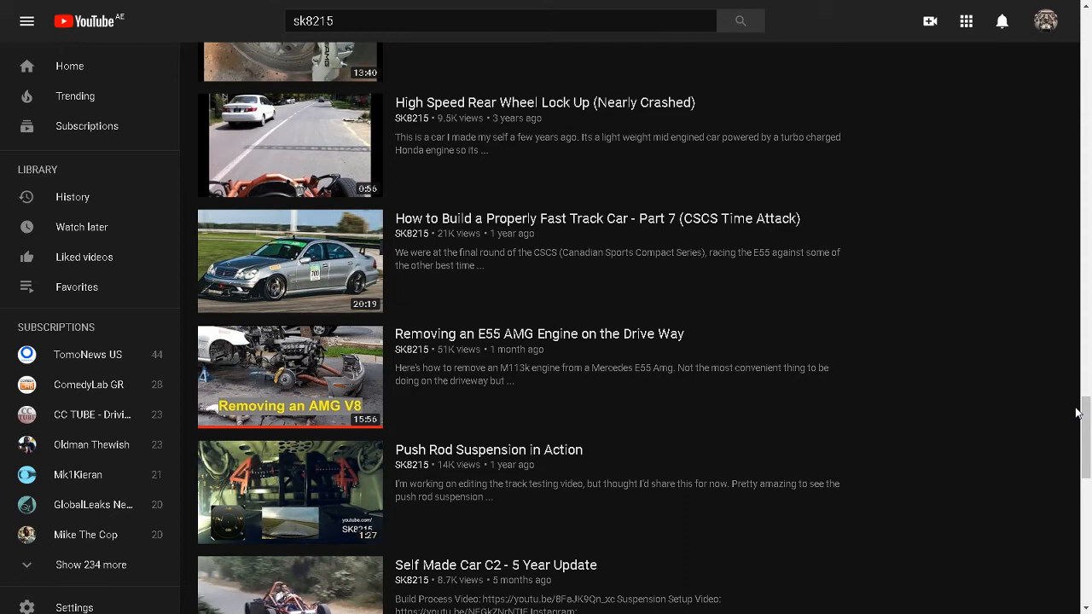
pyautogui.scroll(-3)
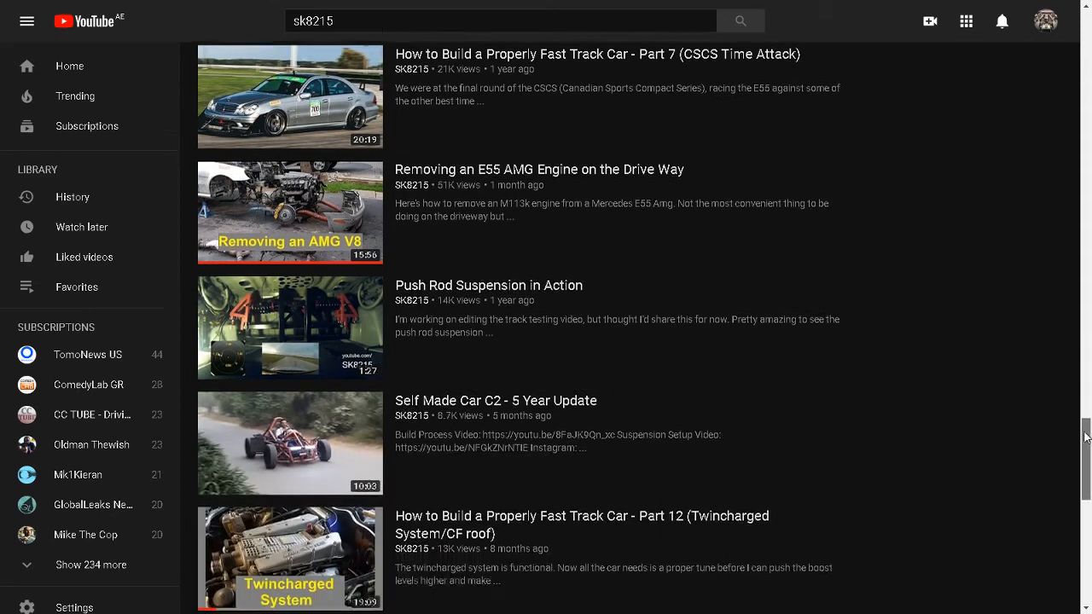
pyautogui.scroll(-3)
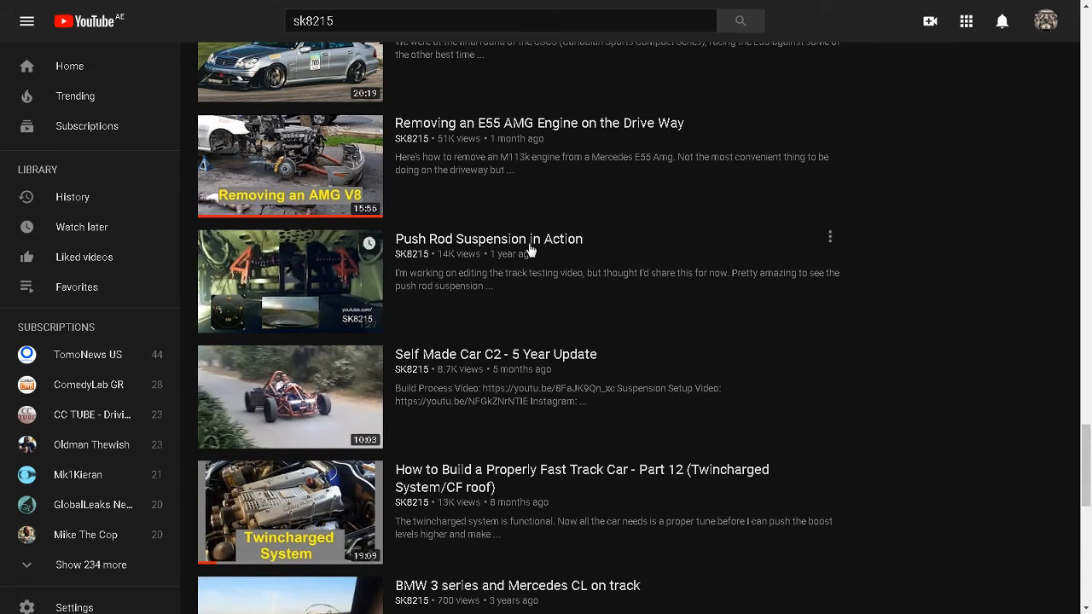
pyautogui.moveTo(1007, 265)
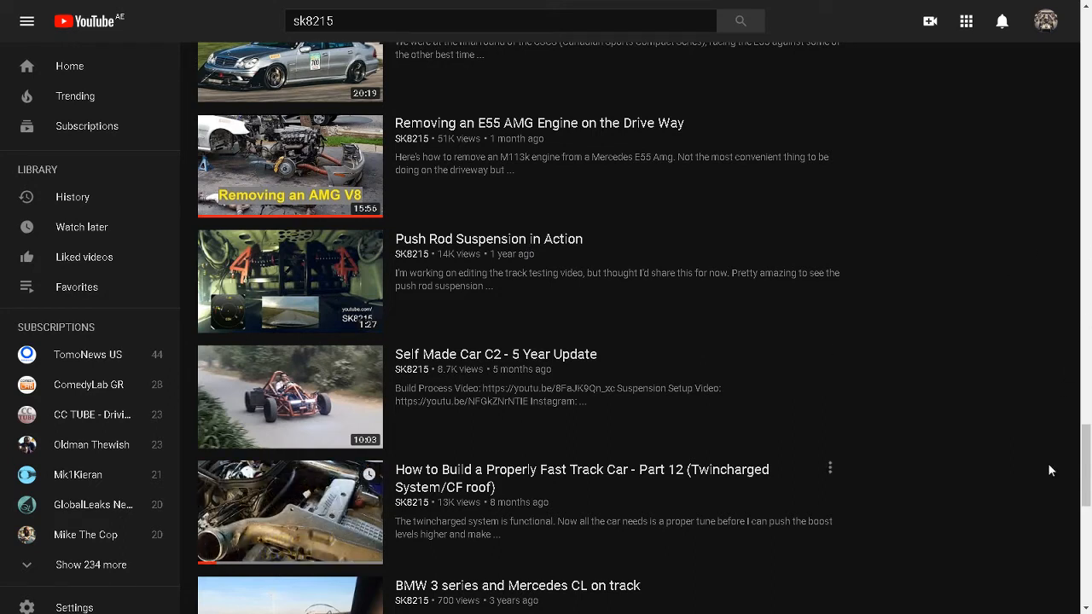
pyautogui.moveTo(290, 512)
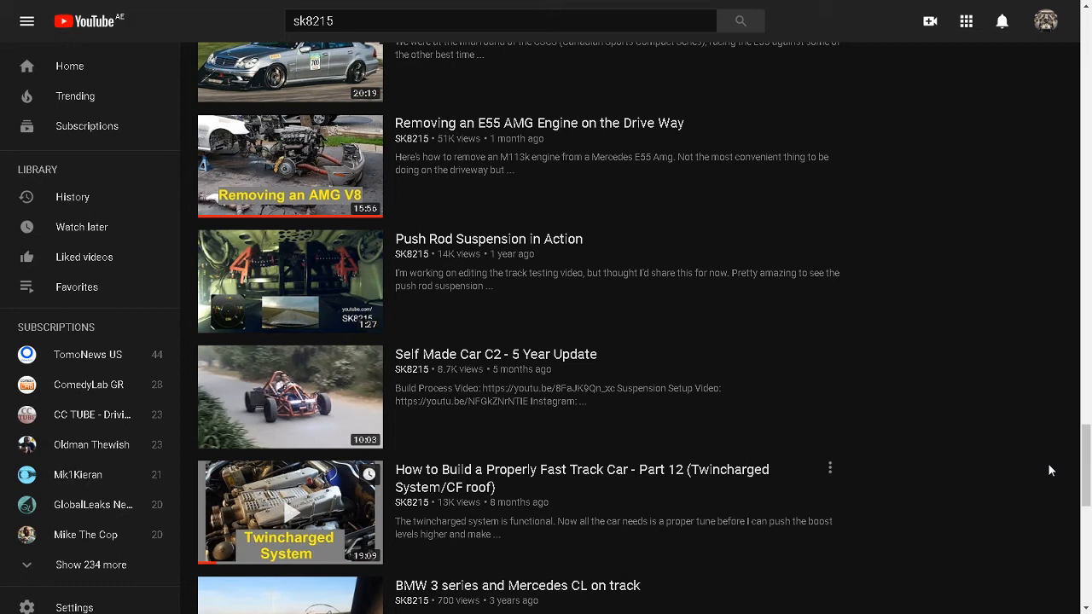
pyautogui.moveTo(1085, 465)
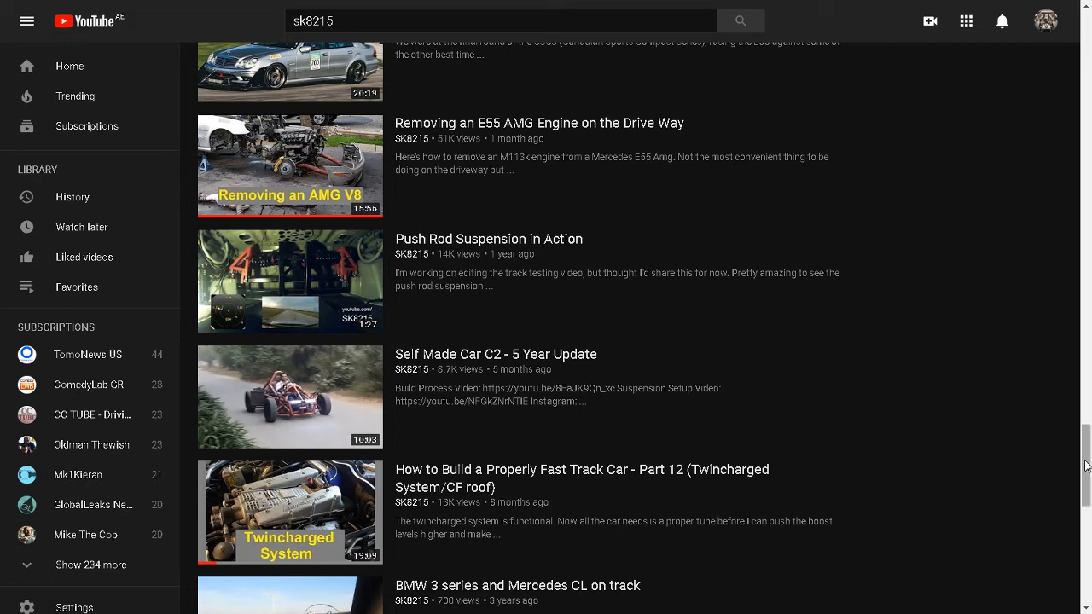
pyautogui.scroll(3)
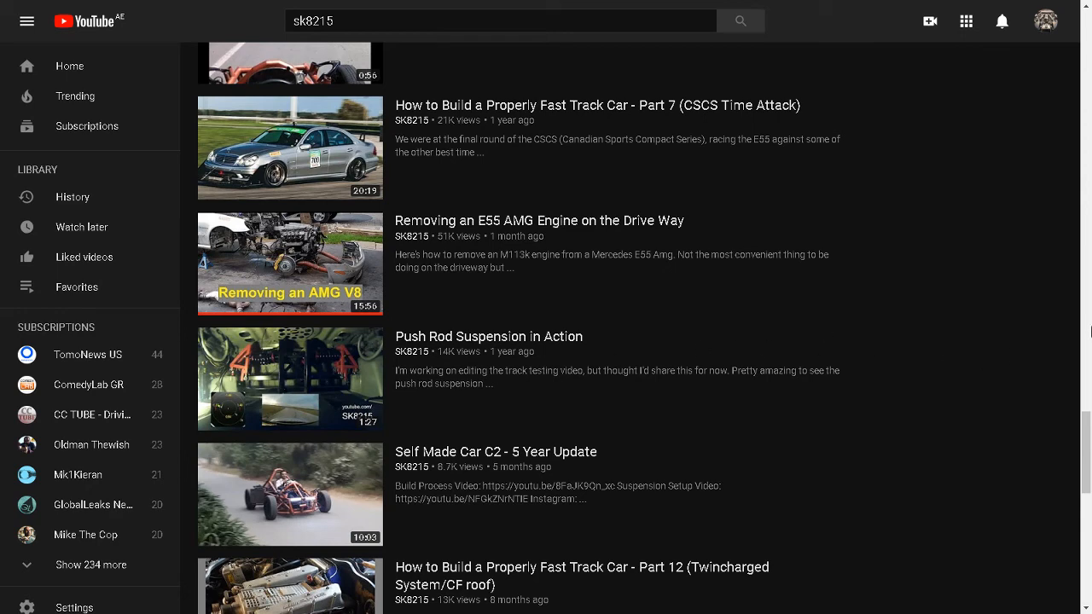
pyautogui.scroll(-3)
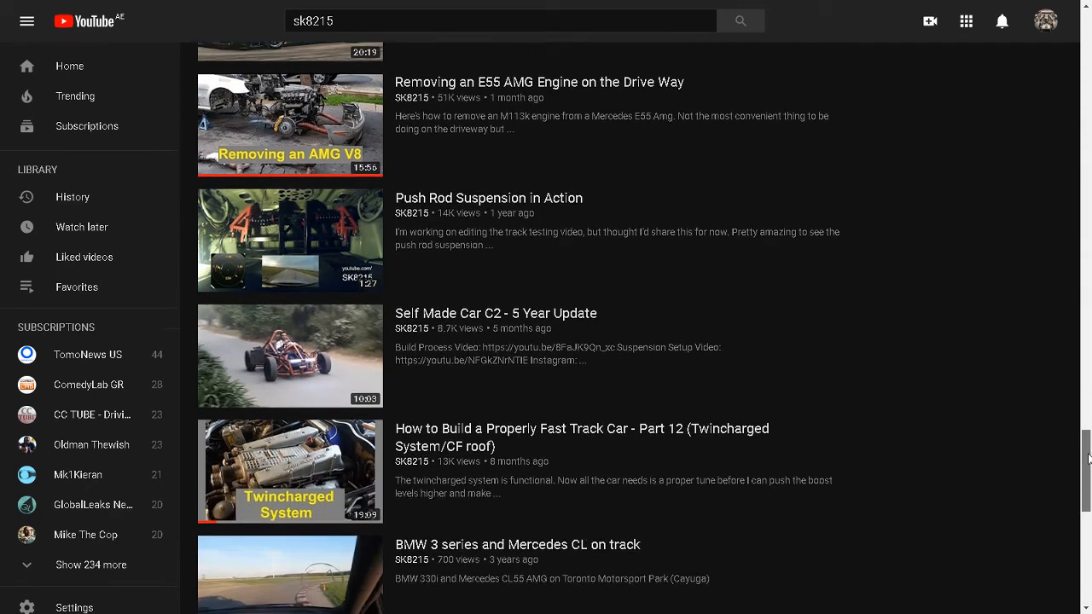
pyautogui.scroll(-3)
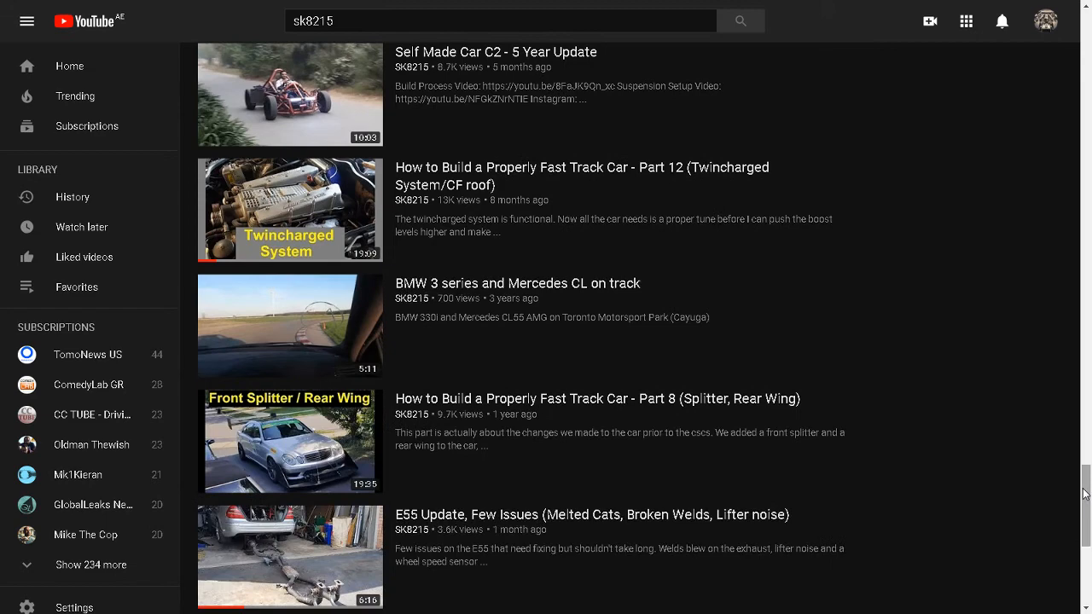
pyautogui.moveTo(290, 328)
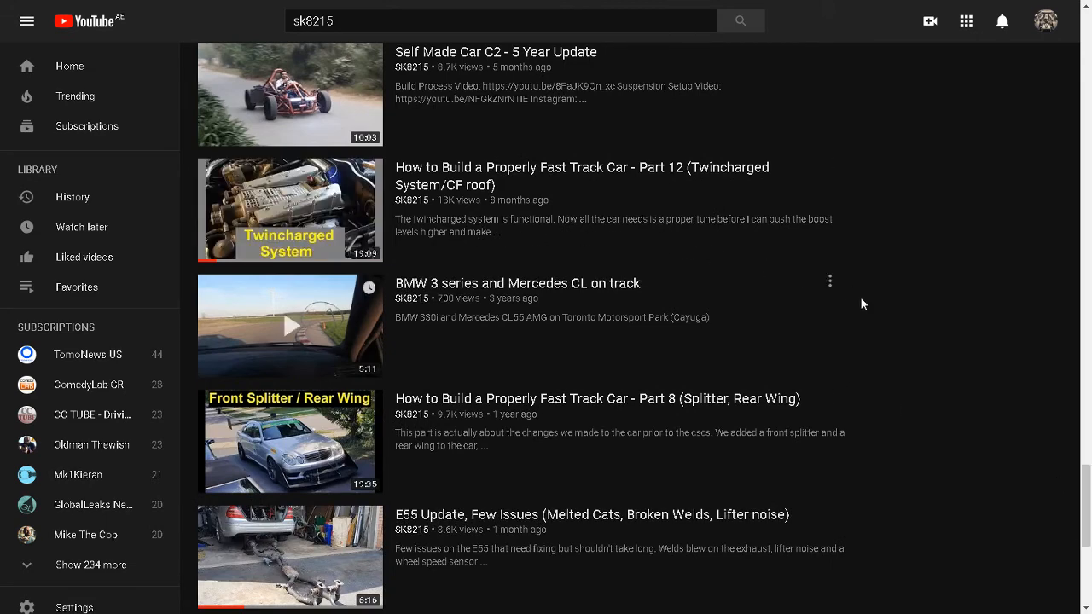
pyautogui.moveTo(861, 304)
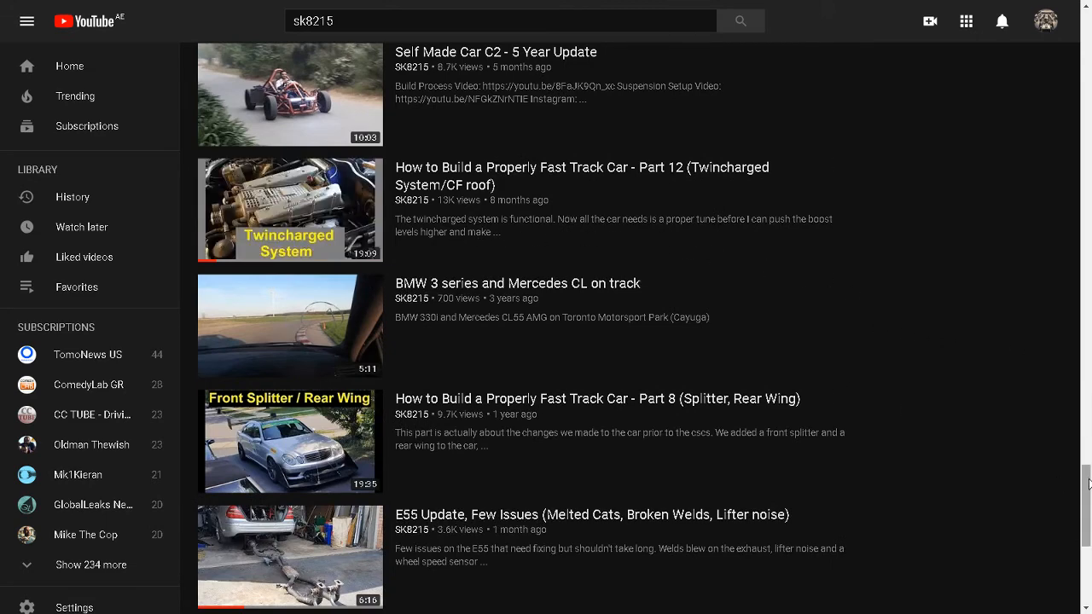
pyautogui.scroll(-3)
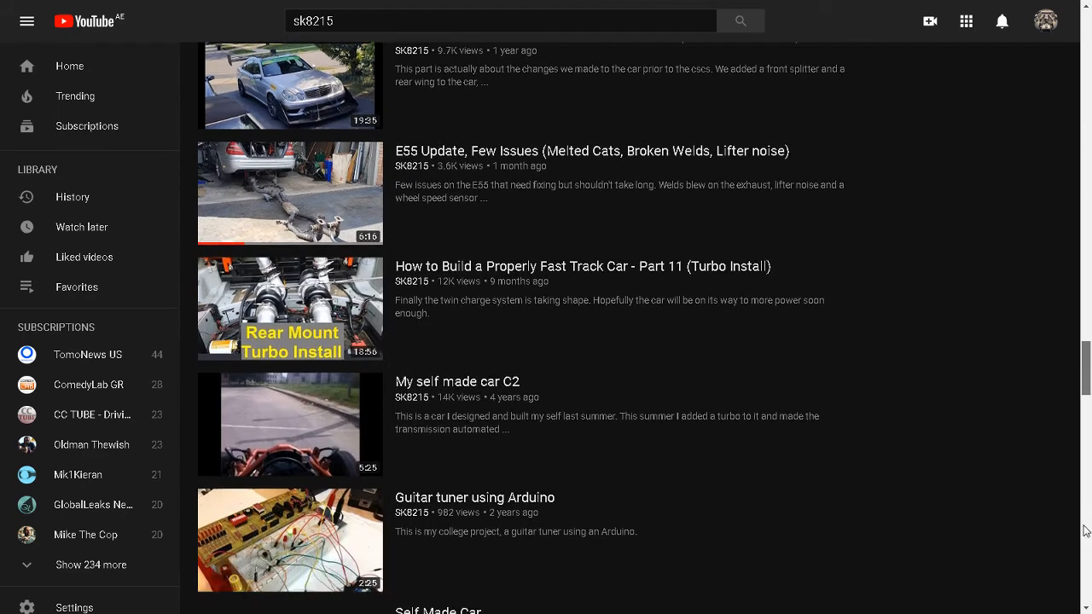
pyautogui.scroll(-3)
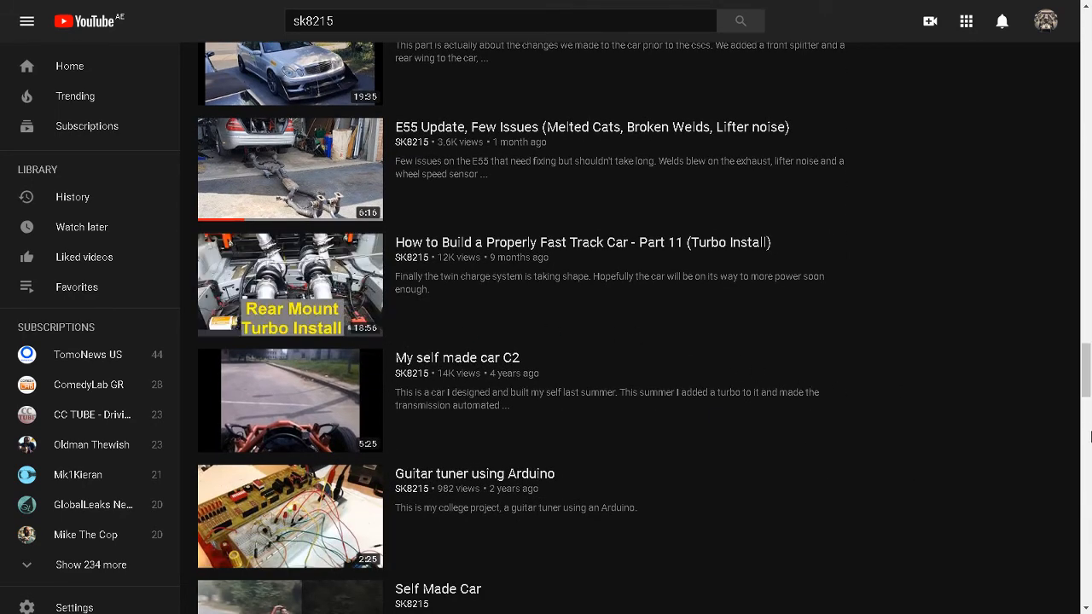
pyautogui.moveTo(1084, 390)
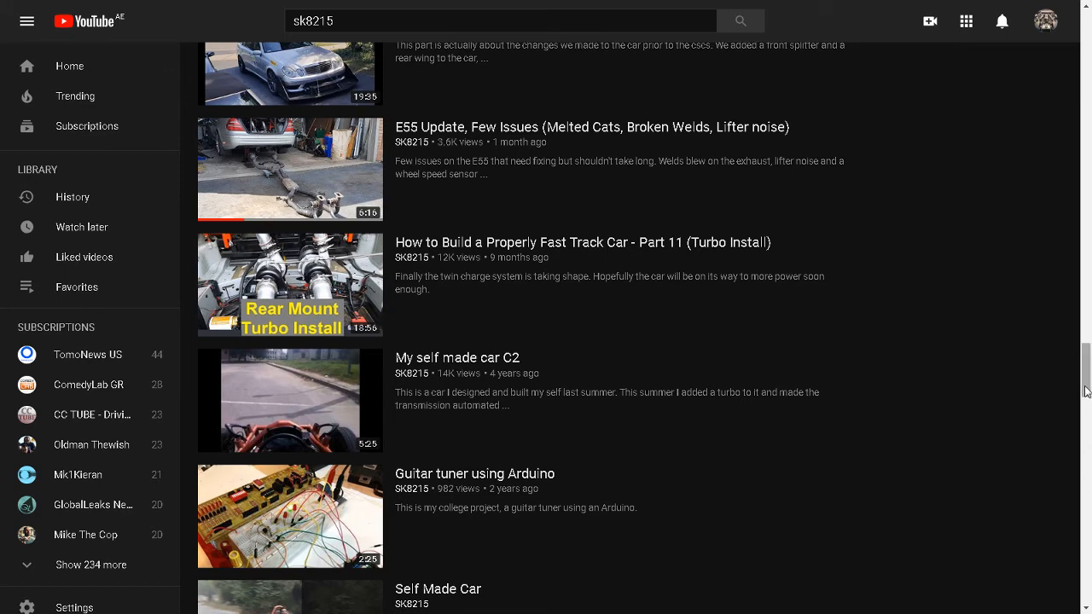
pyautogui.scroll(-3)
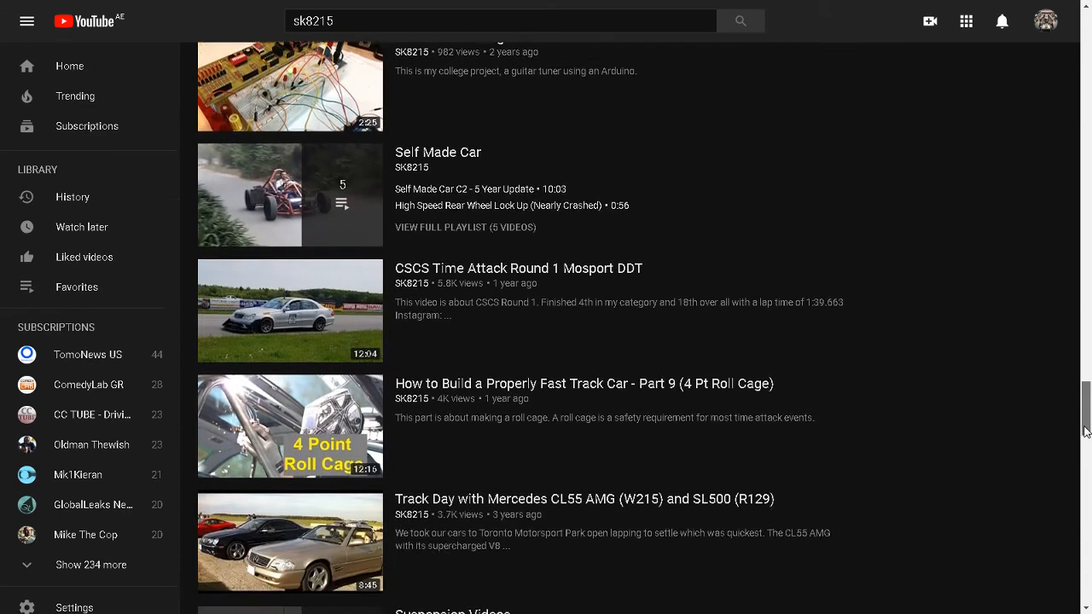
pyautogui.scroll(-3)
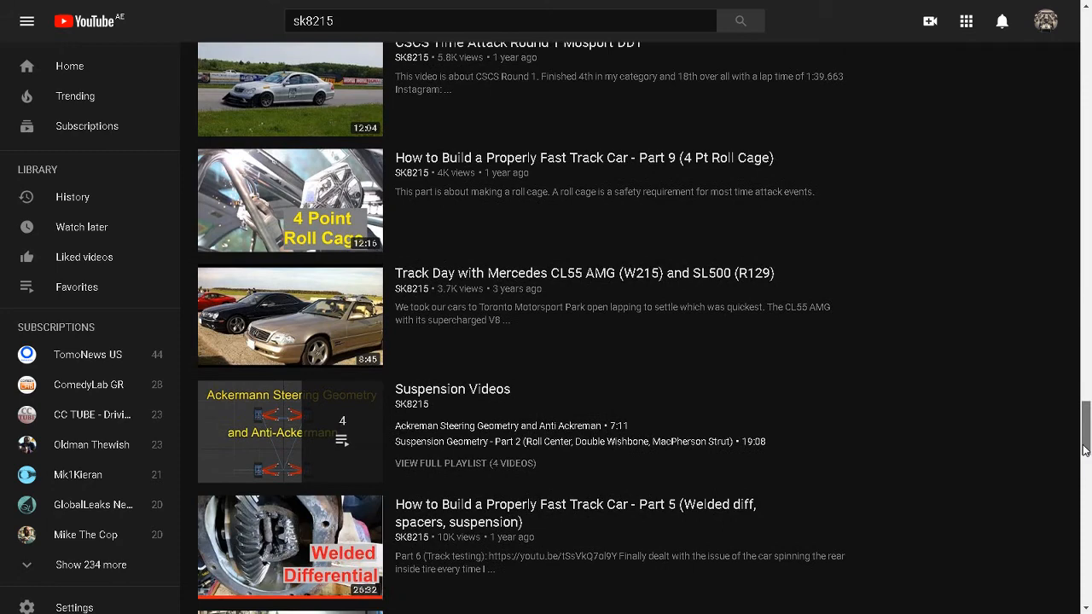
pyautogui.scroll(-3)
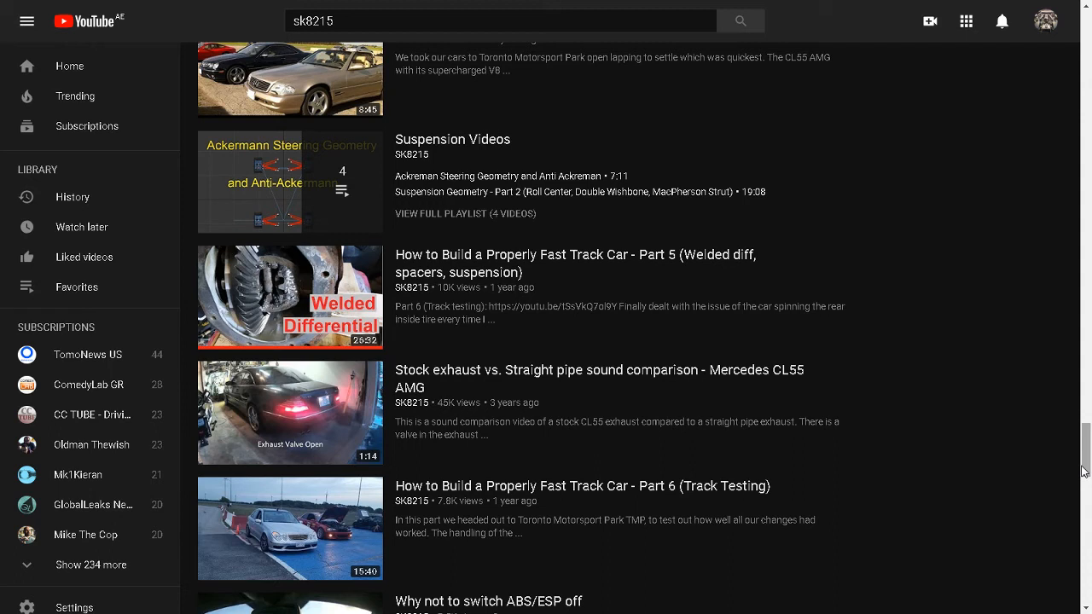
pyautogui.moveTo(475, 276)
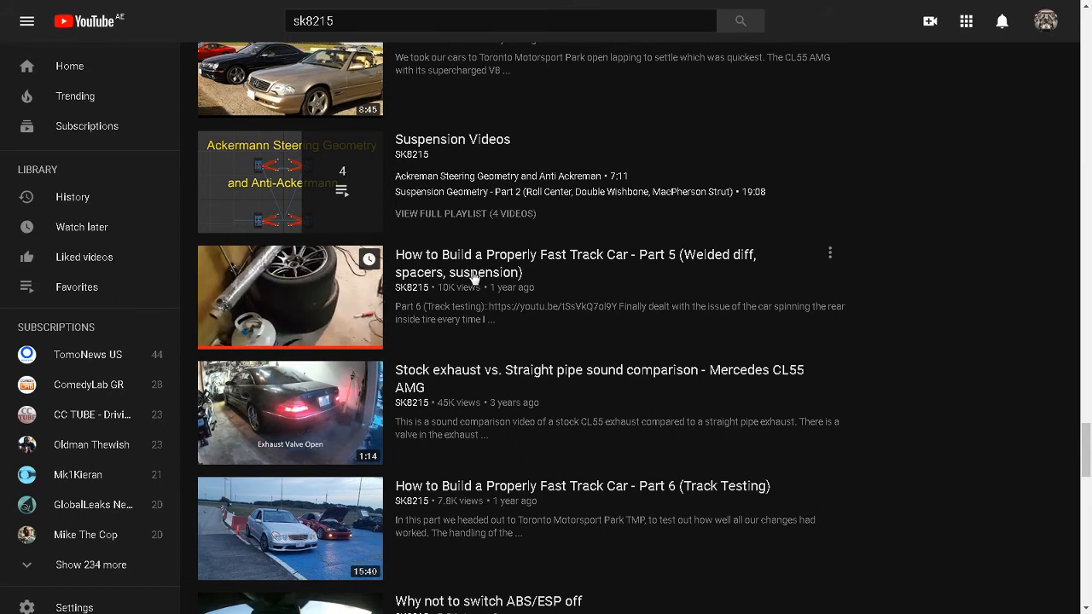
pyautogui.moveTo(956, 203)
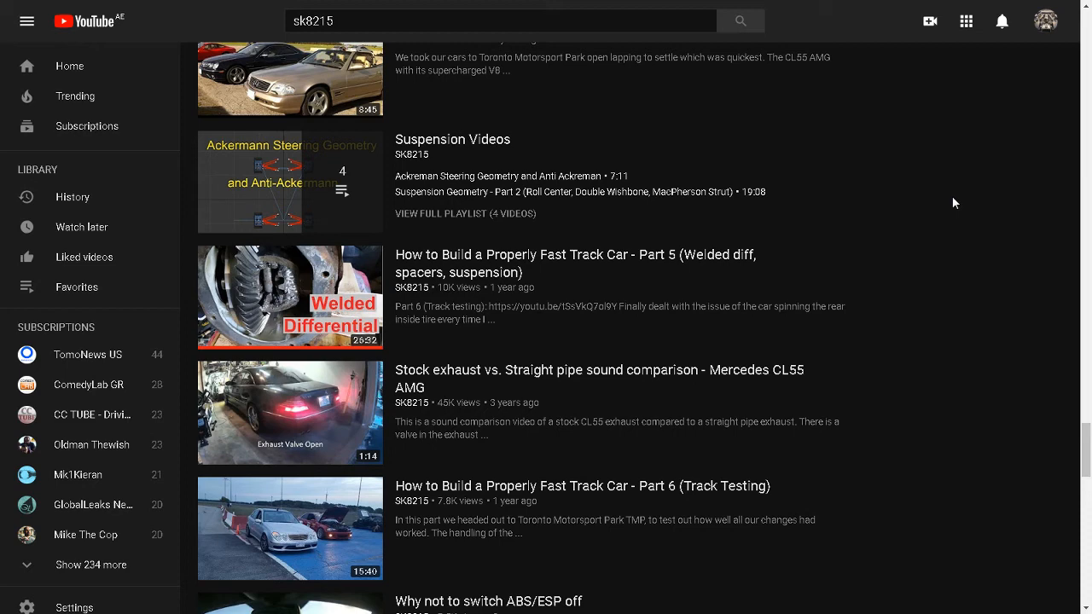
pyautogui.moveTo(1086, 426)
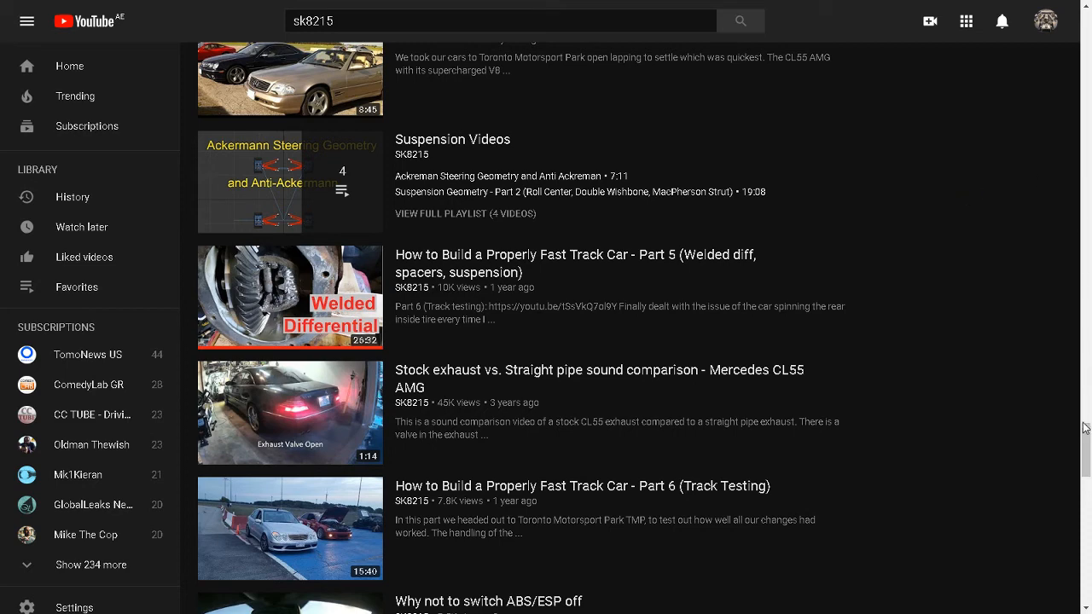
pyautogui.scroll(-3)
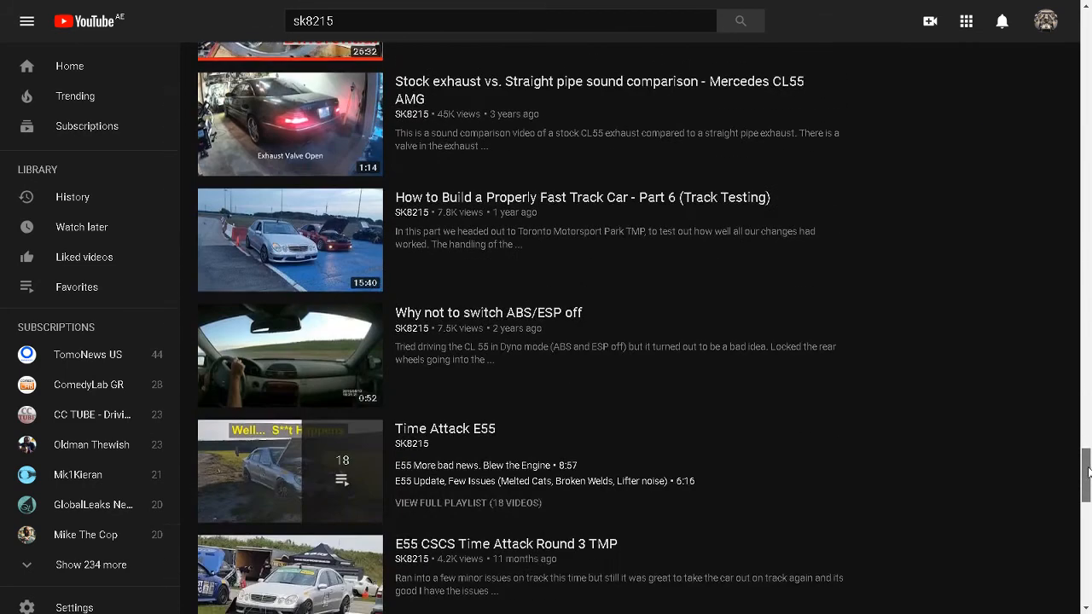
pyautogui.scroll(3)
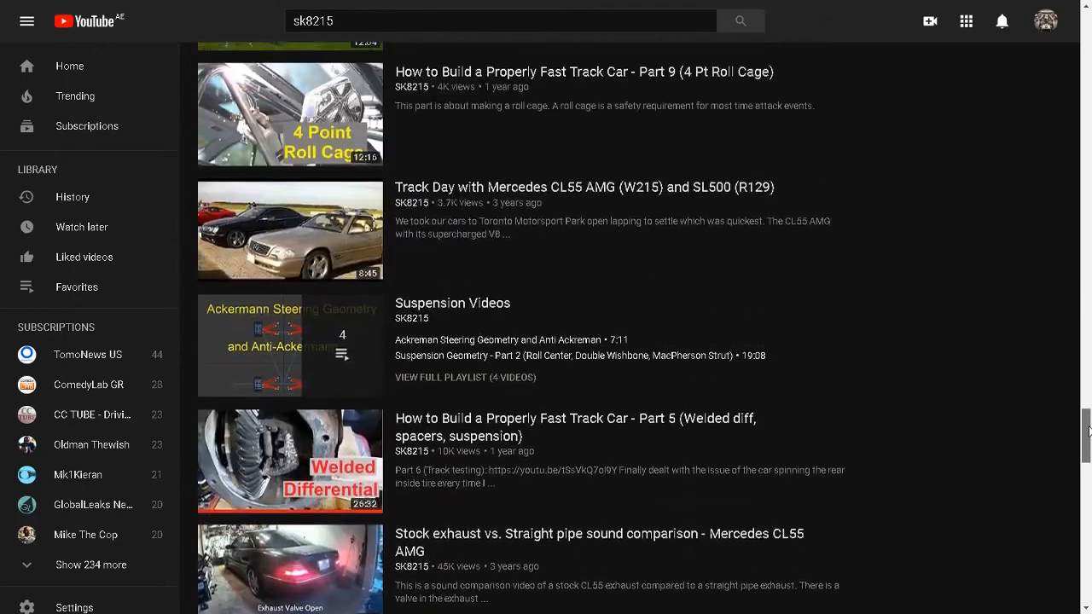
pyautogui.scroll(-3)
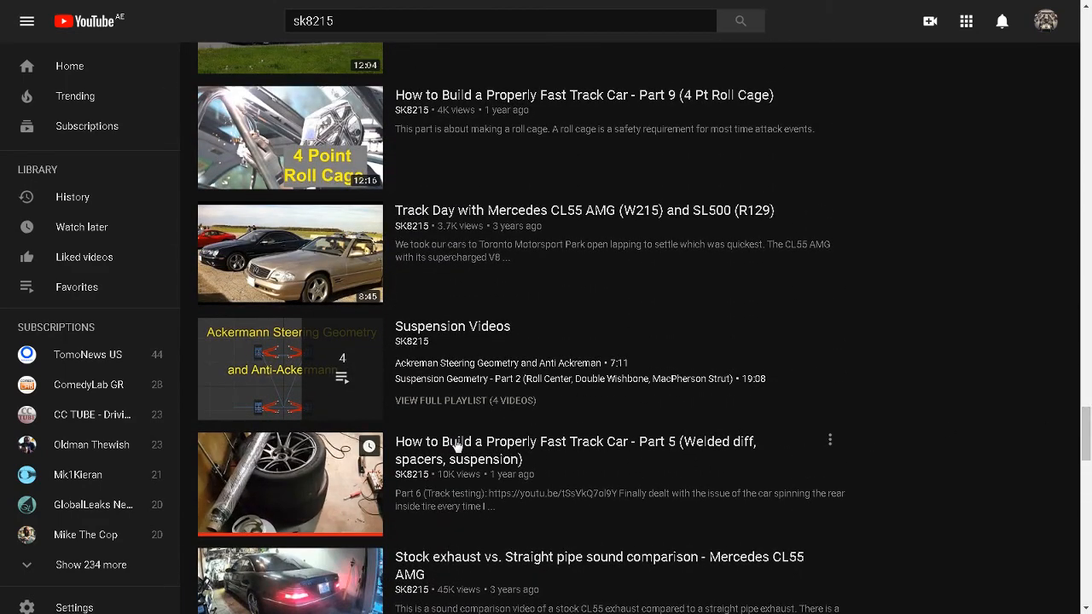
pyautogui.moveTo(969, 294)
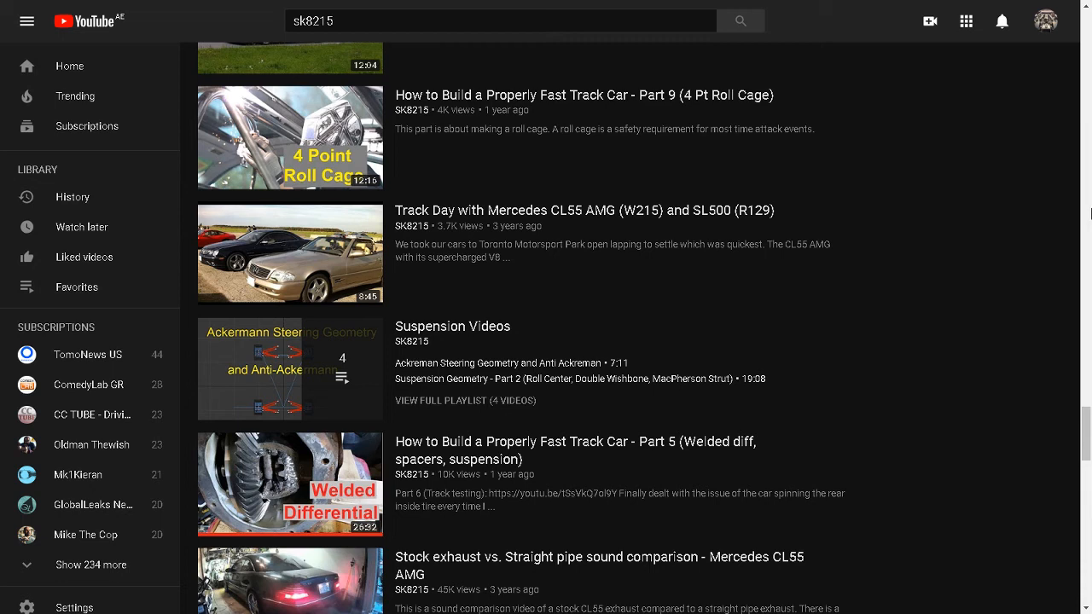
pyautogui.moveTo(1086, 433)
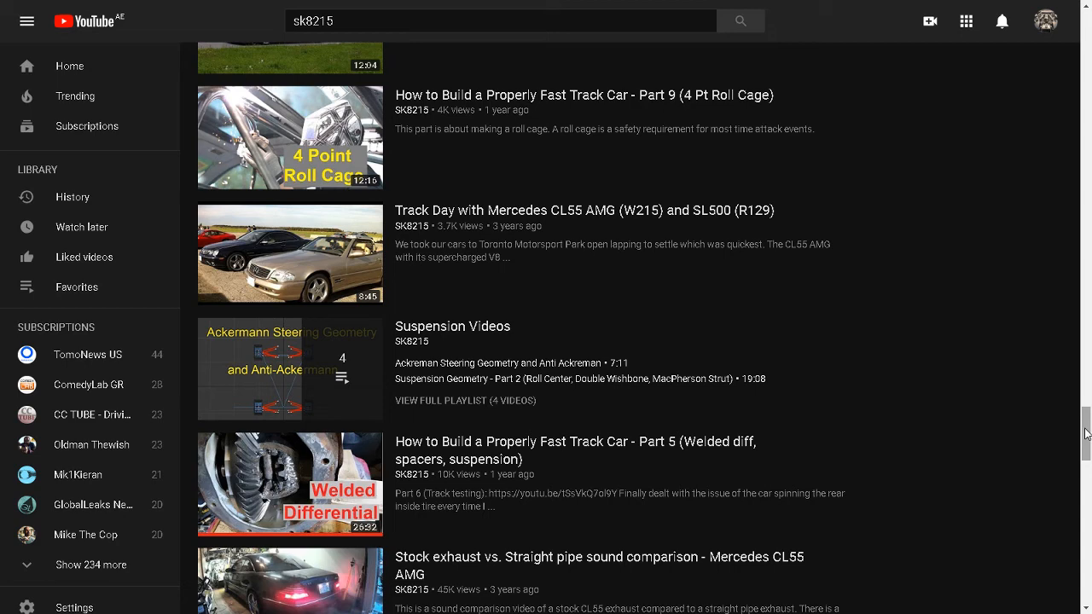
pyautogui.scroll(-3)
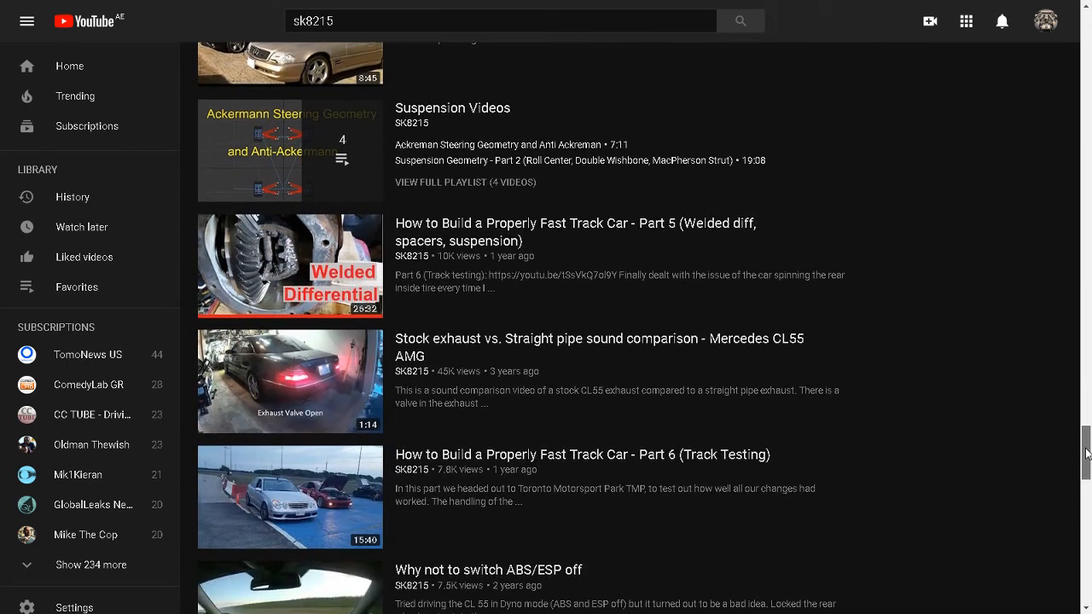
pyautogui.scroll(-3)
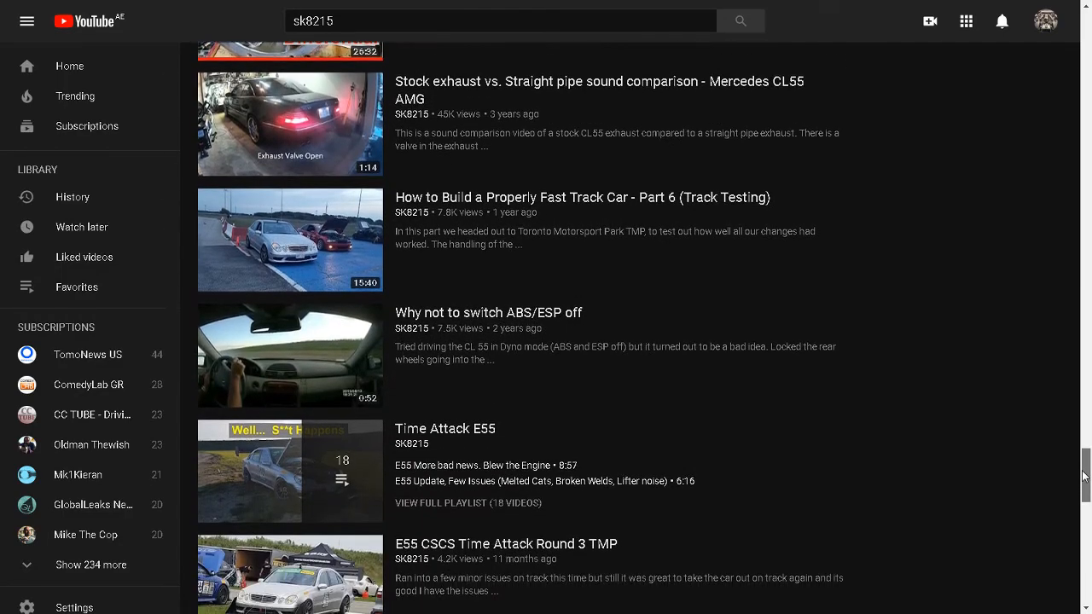
pyautogui.scroll(-3)
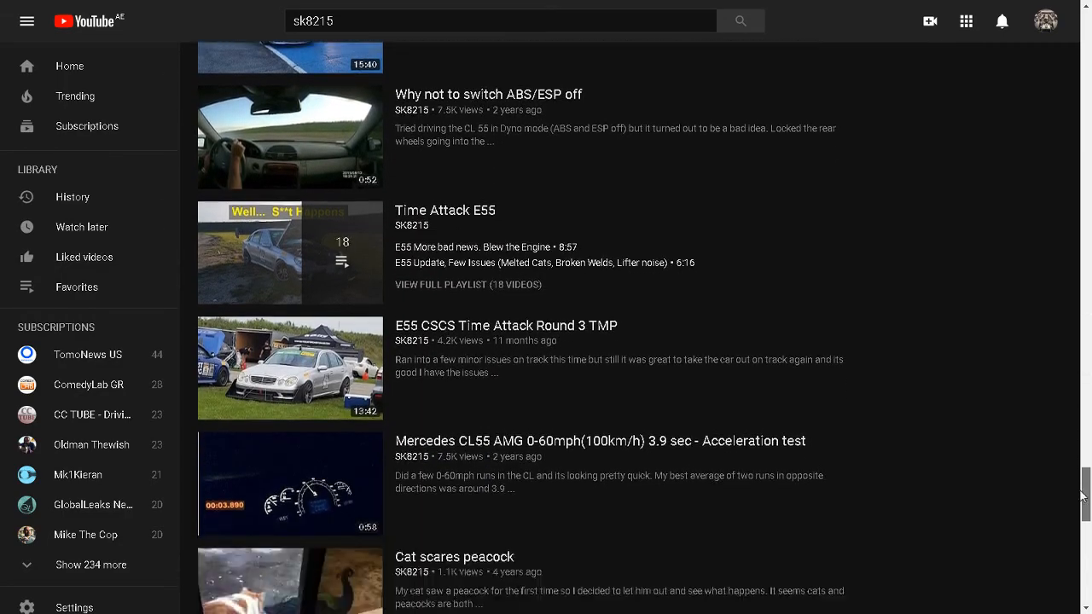
pyautogui.scroll(-3)
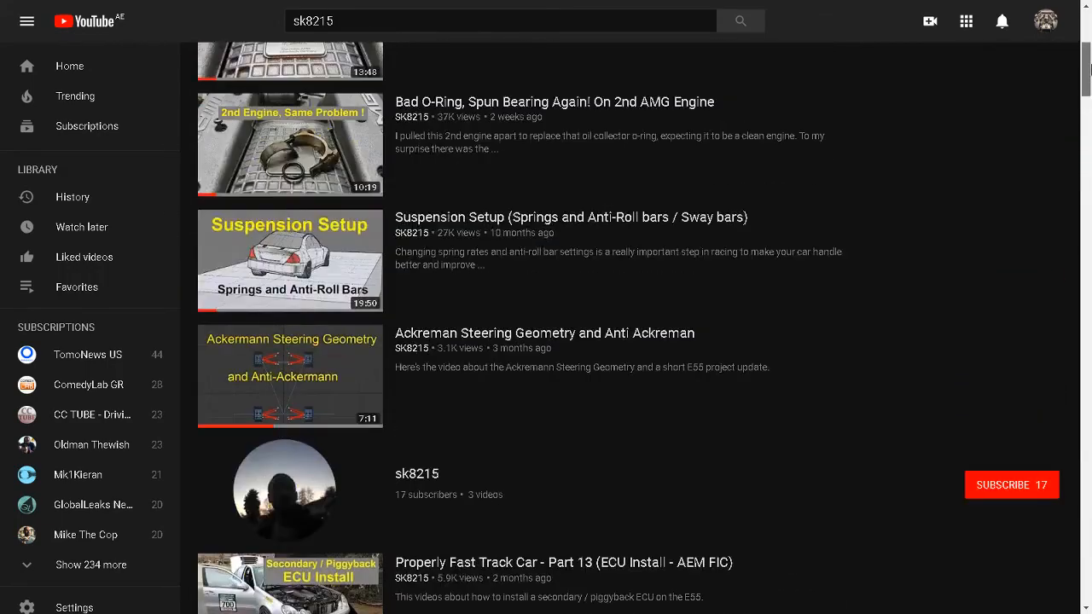
pyautogui.scroll(3)
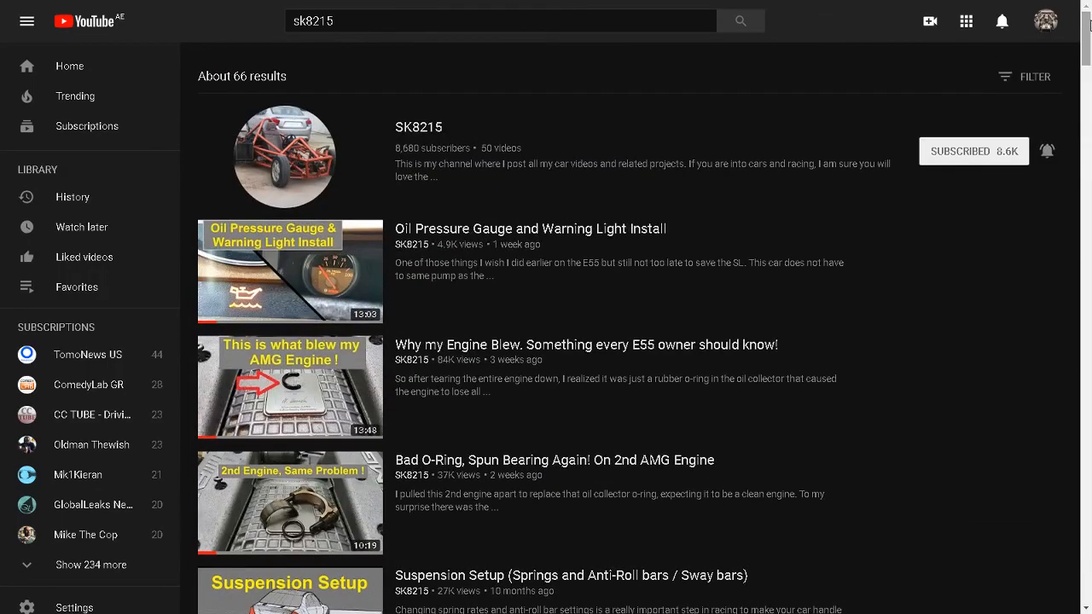